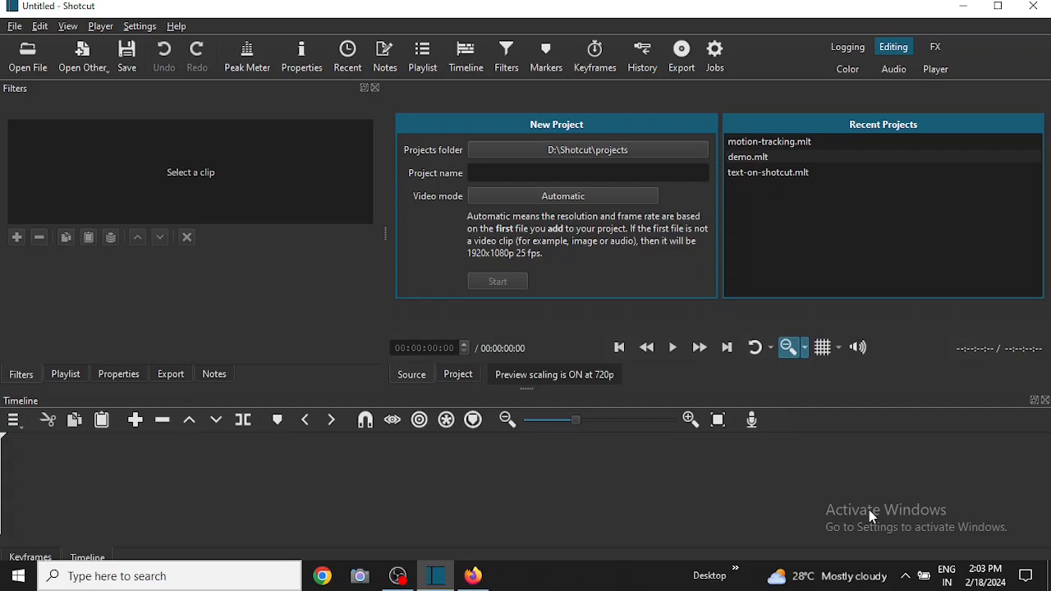
{"action": "mouse_move", "coordinate": [47, 93]}
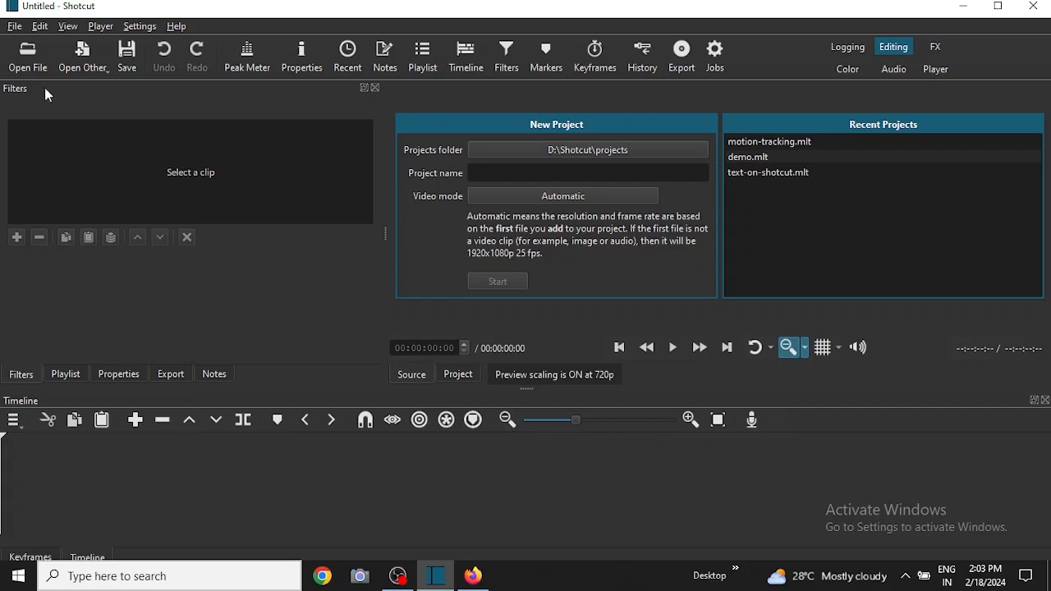
- Open the soccer .mp4 from Downloads so it lands on track V1
{"action": "left_click", "coordinate": [28, 57]}
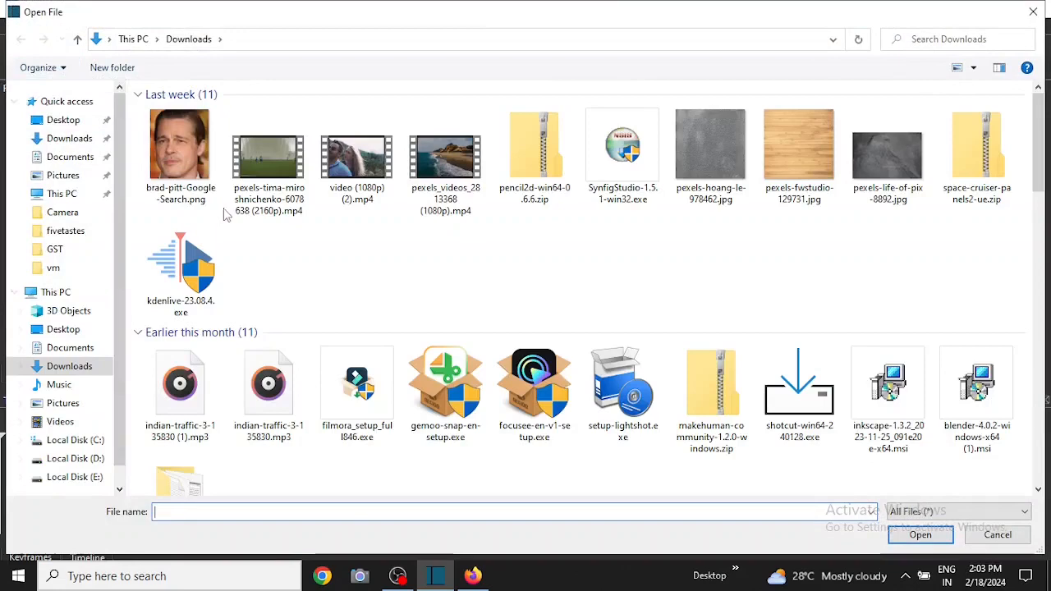
{"action": "left_click", "coordinate": [996, 534]}
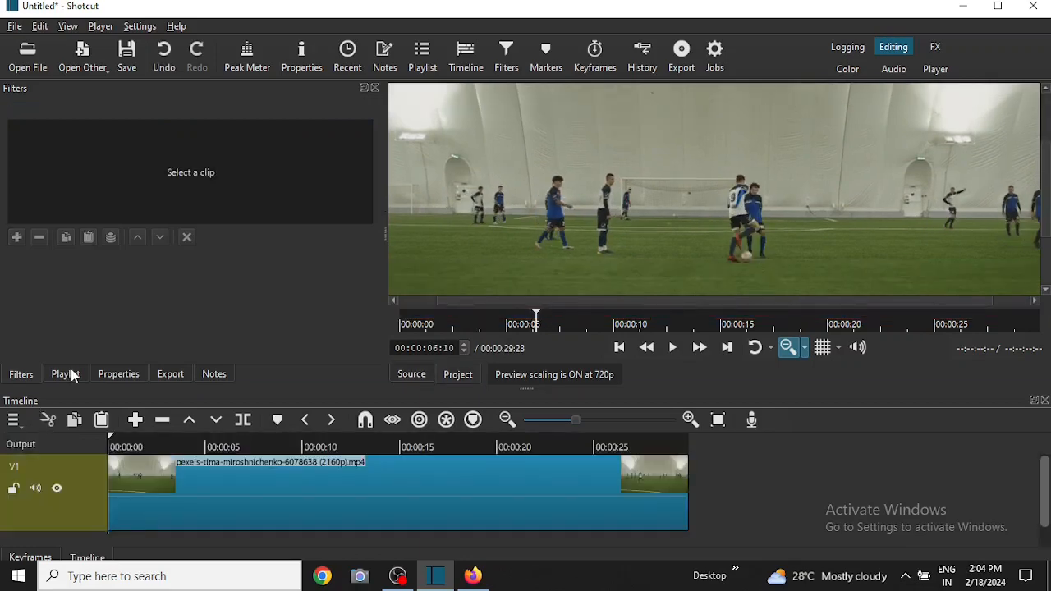
- Show the Playlist panel listing the soccer clip
{"action": "left_click", "coordinate": [64, 373]}
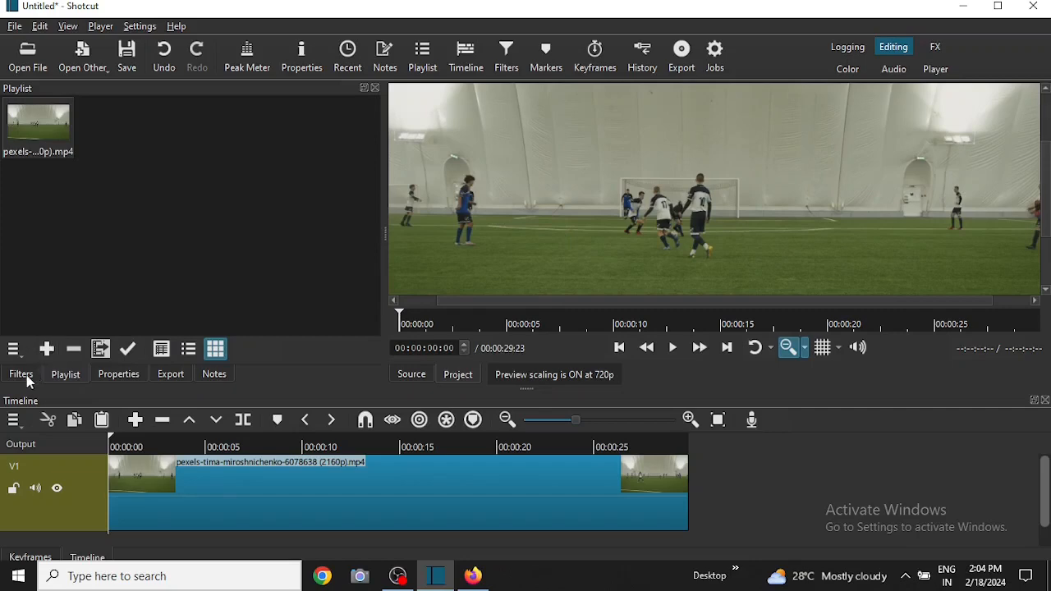
{"action": "mouse_move", "coordinate": [327, 491]}
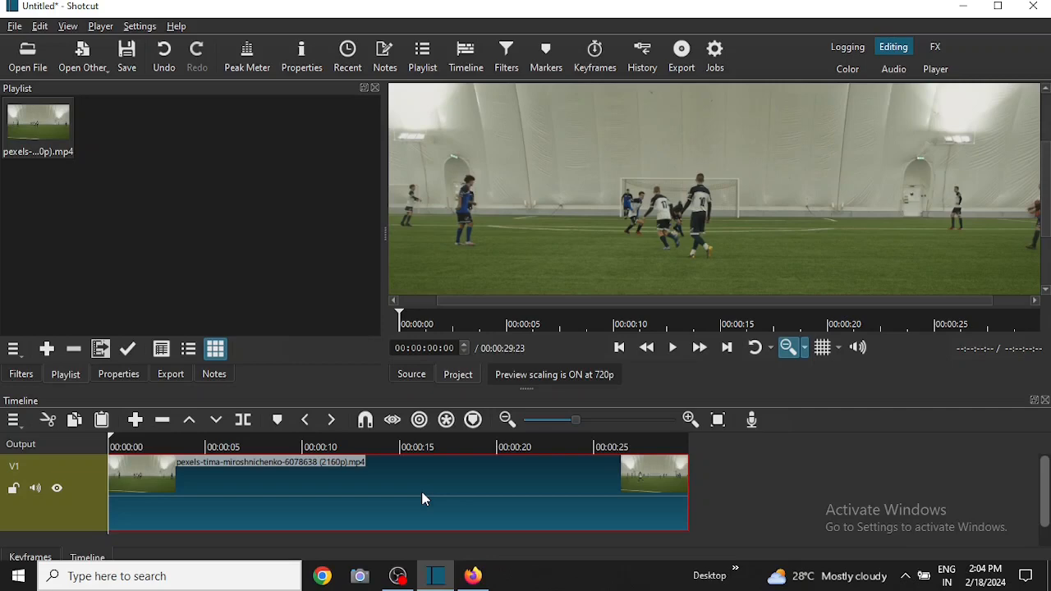
{"action": "mouse_move", "coordinate": [948, 208]}
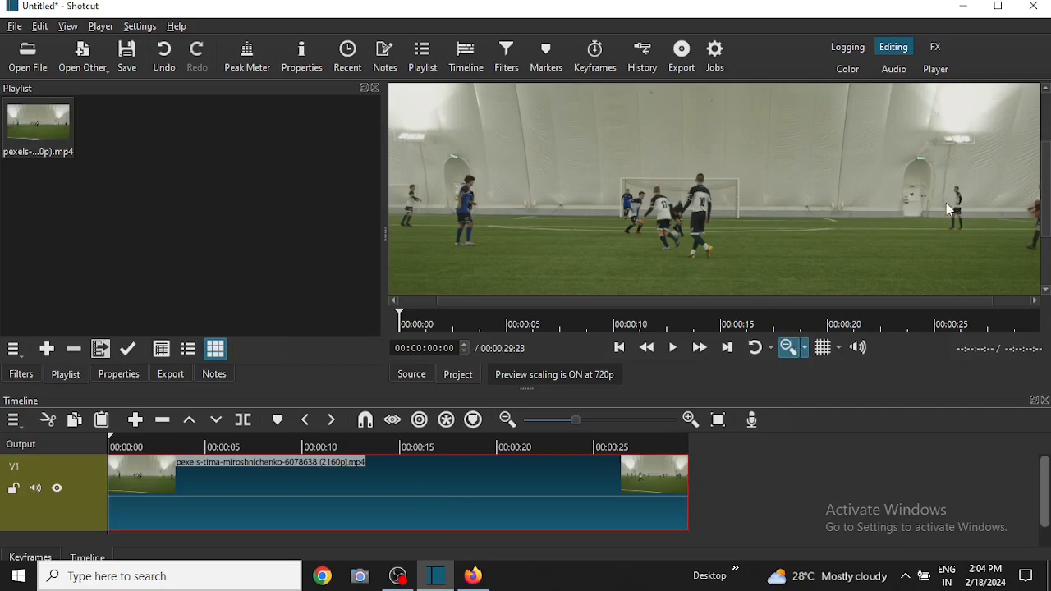
{"action": "mouse_move", "coordinate": [985, 240]}
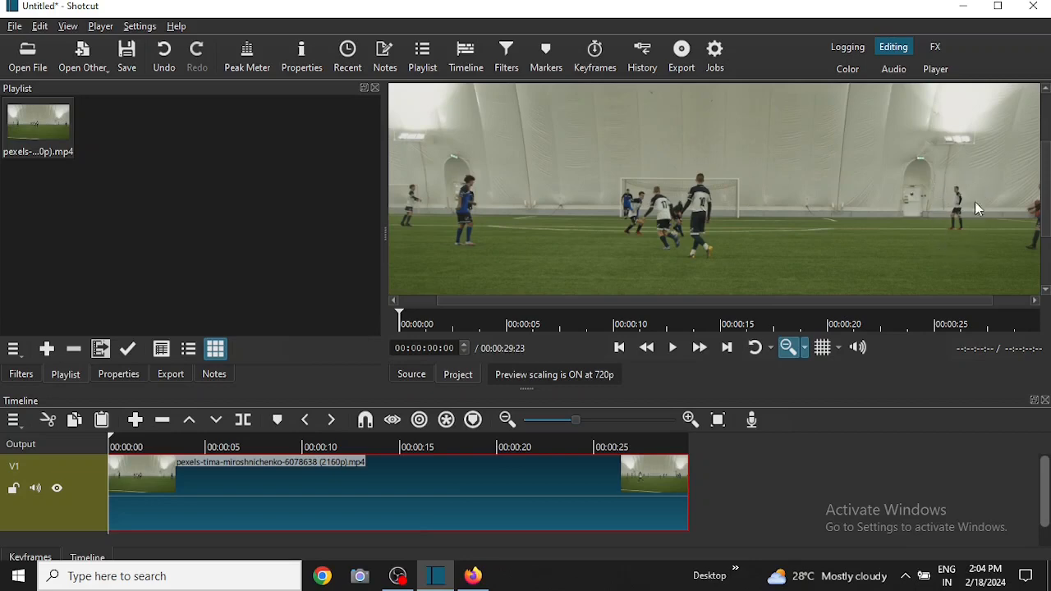
{"action": "mouse_move", "coordinate": [968, 222]}
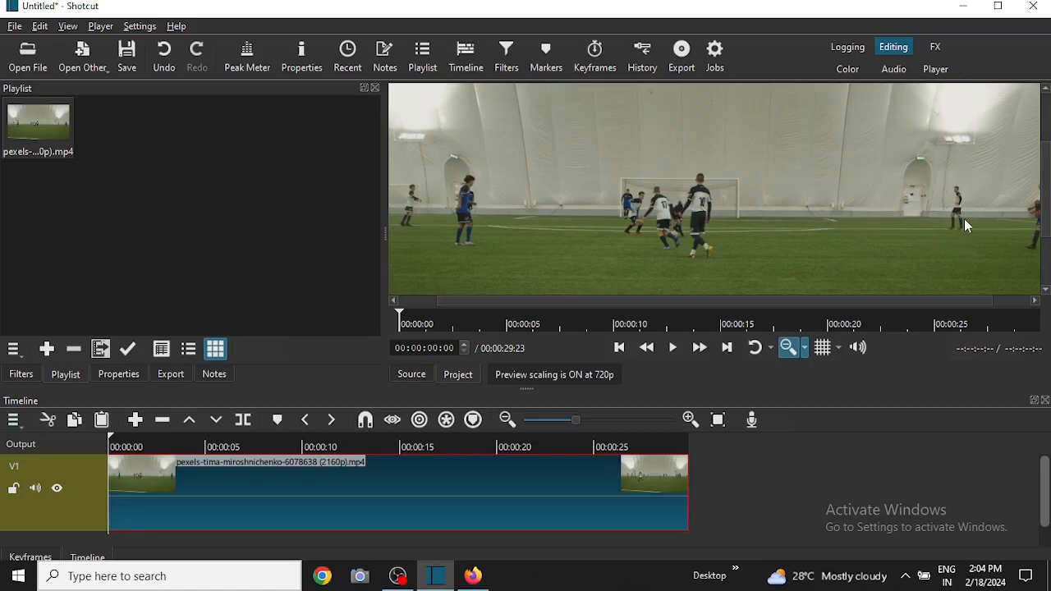
{"action": "mouse_move", "coordinate": [468, 182]}
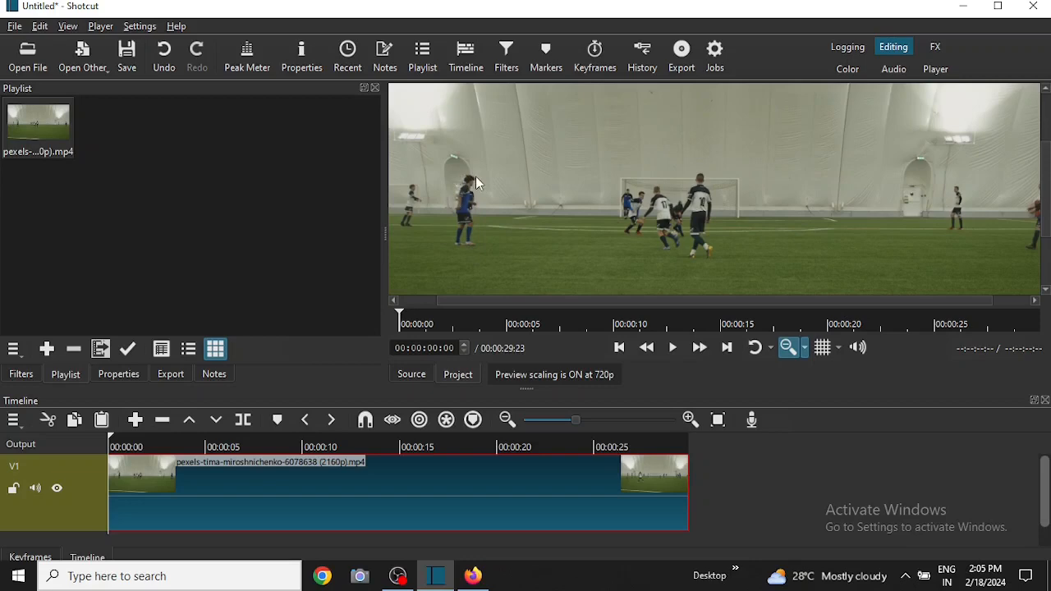
{"action": "mouse_move", "coordinate": [473, 161]}
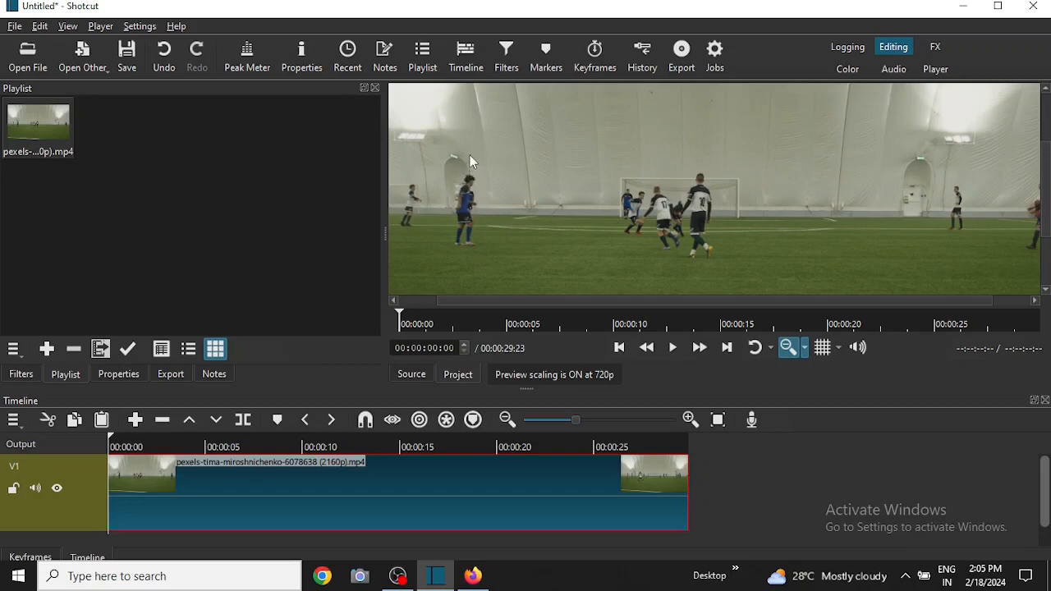
{"action": "mouse_move", "coordinate": [485, 180]}
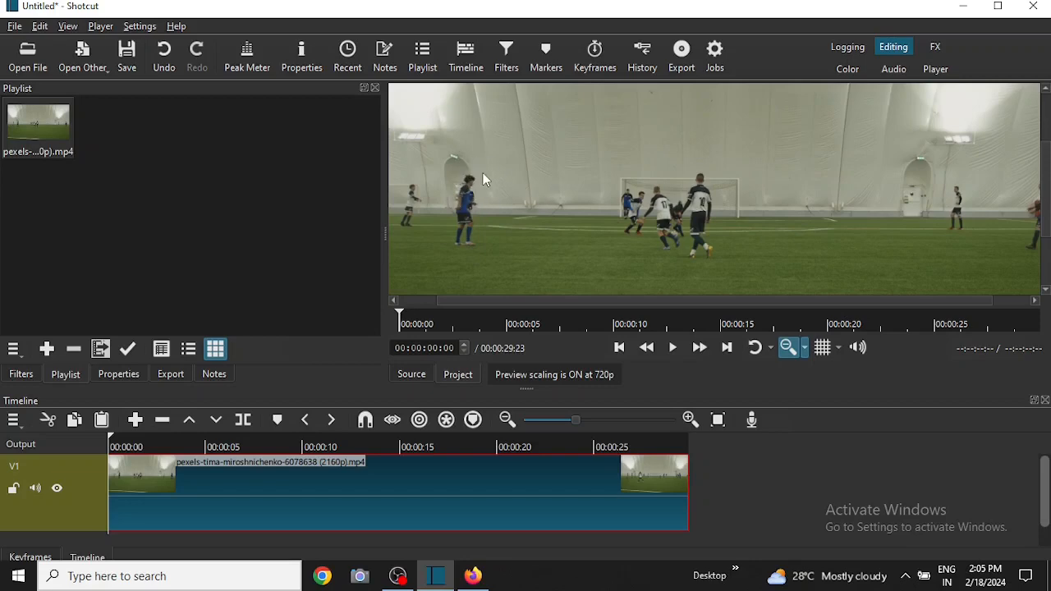
{"action": "mouse_move", "coordinate": [624, 220]}
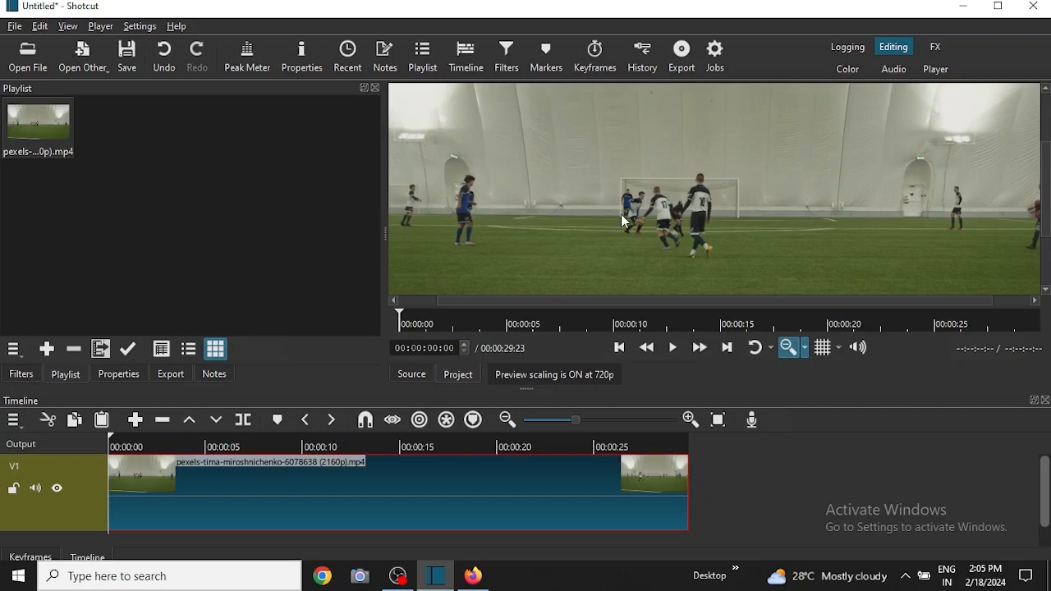
{"action": "mouse_move", "coordinate": [624, 240]}
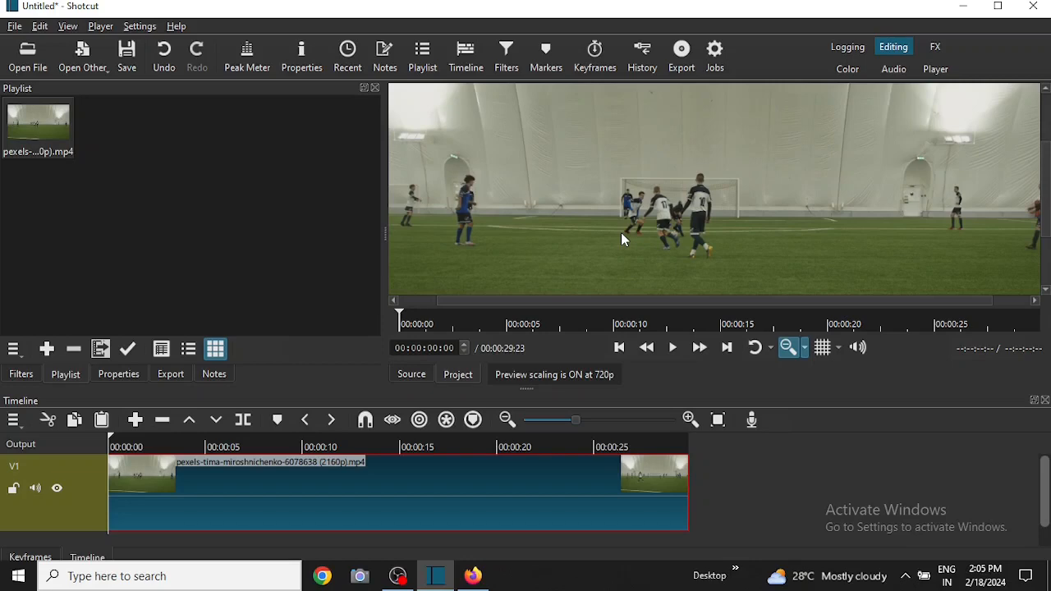
{"action": "mouse_move", "coordinate": [501, 480]}
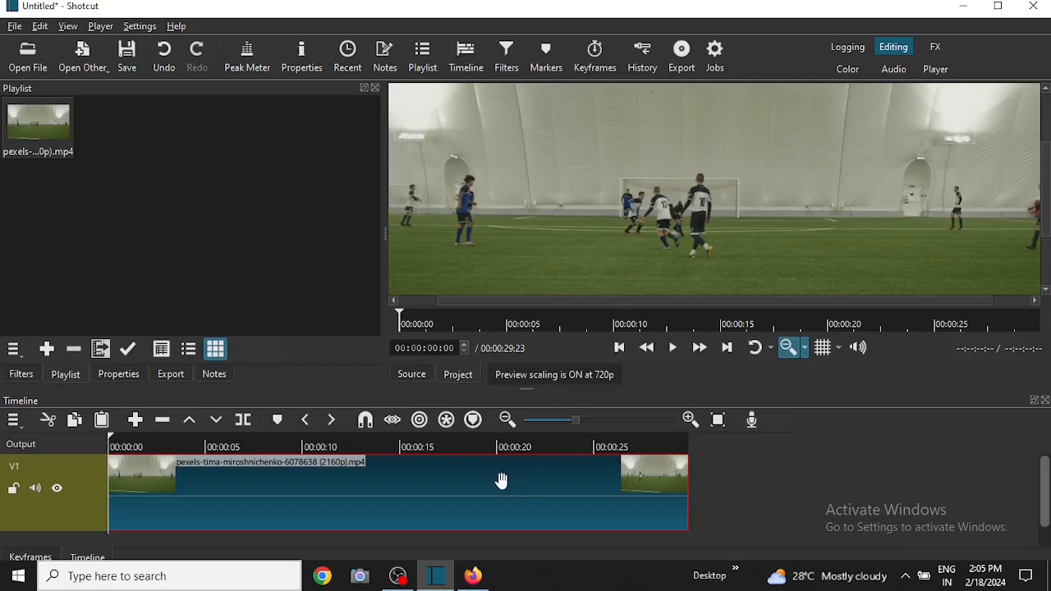
{"action": "mouse_move", "coordinate": [492, 477]}
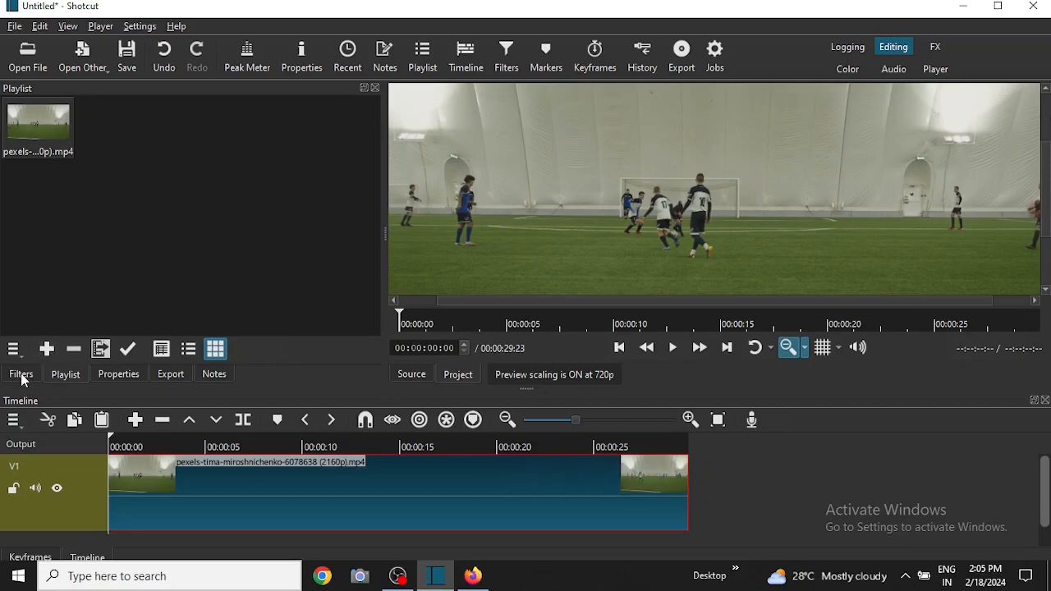
- Search the clip's filters for 'mot' to add Motion Tracker
{"action": "left_click", "coordinate": [20, 374]}
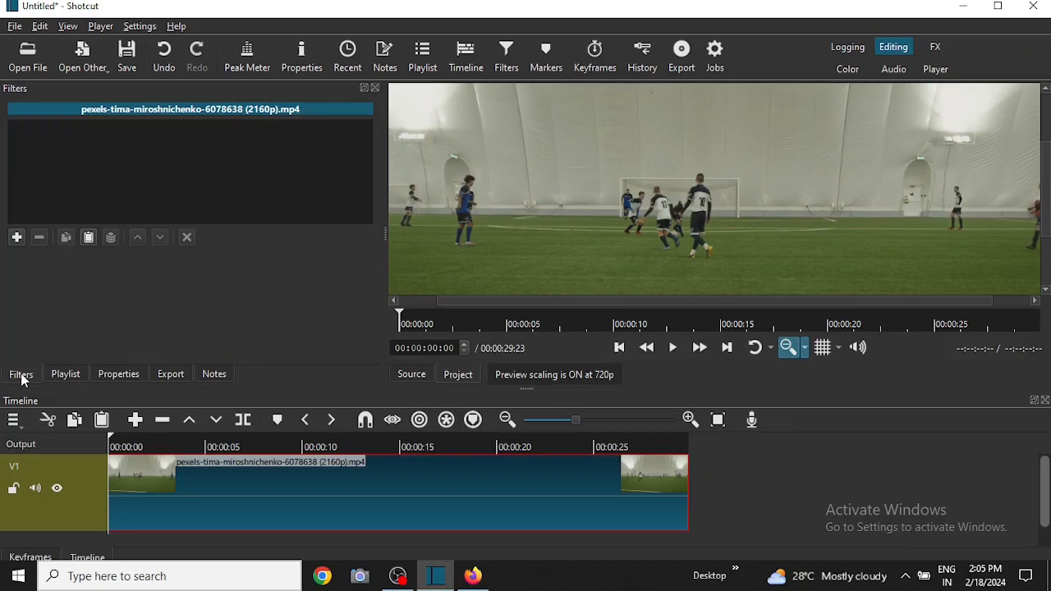
{"action": "mouse_move", "coordinate": [16, 238]}
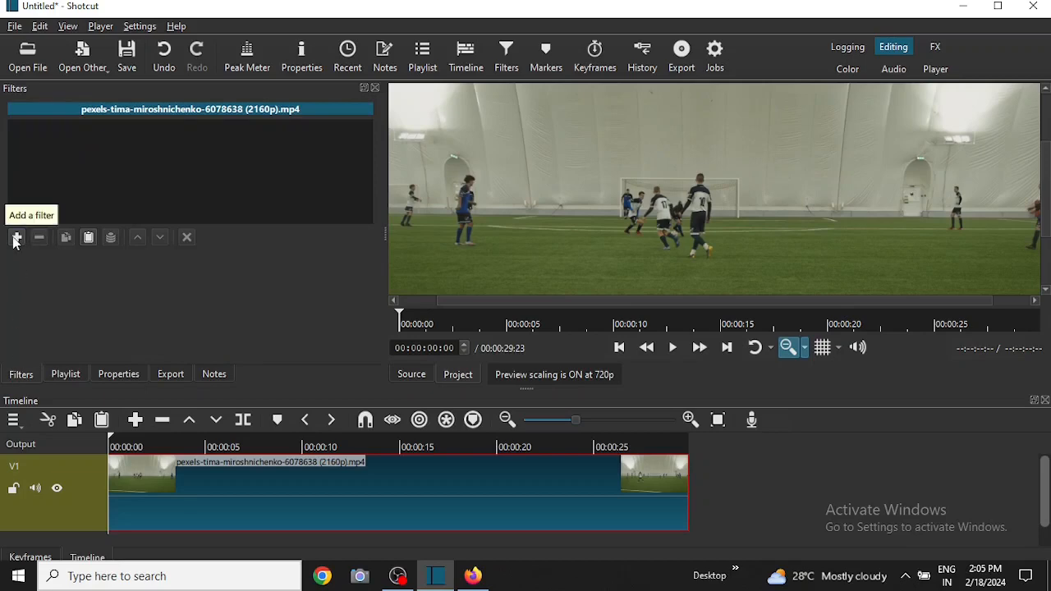
{"action": "left_click", "coordinate": [15, 238]}
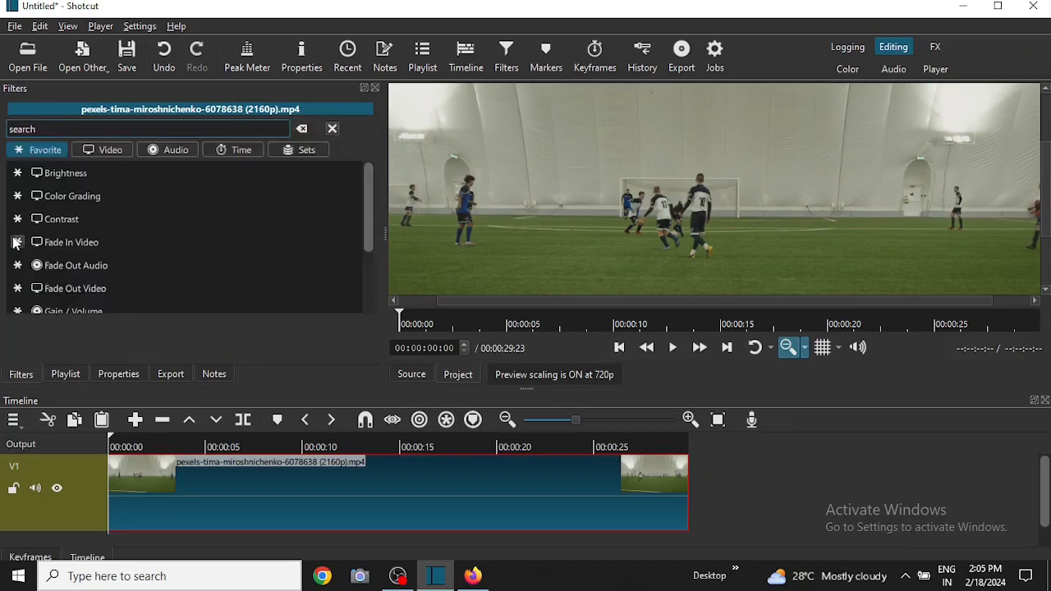
{"action": "type", "text": "mot"}
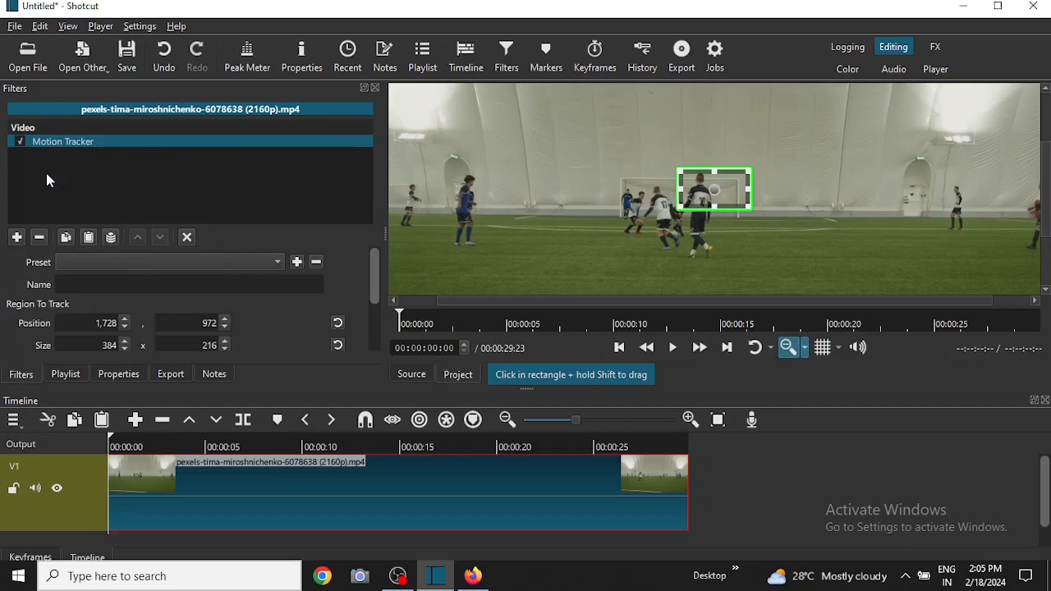
{"action": "mouse_move", "coordinate": [716, 188]}
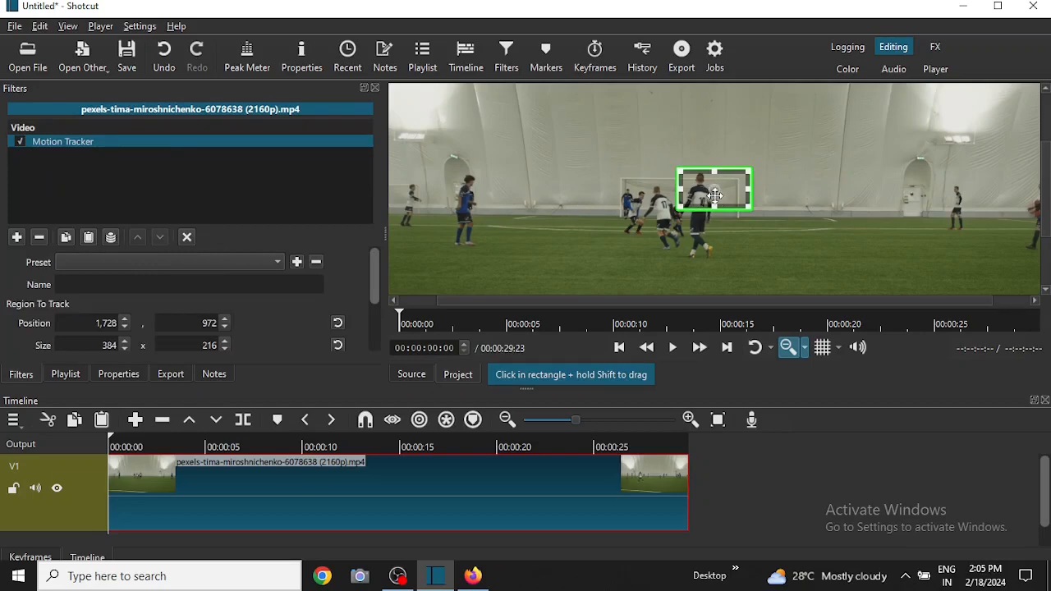
{"action": "mouse_move", "coordinate": [761, 304]}
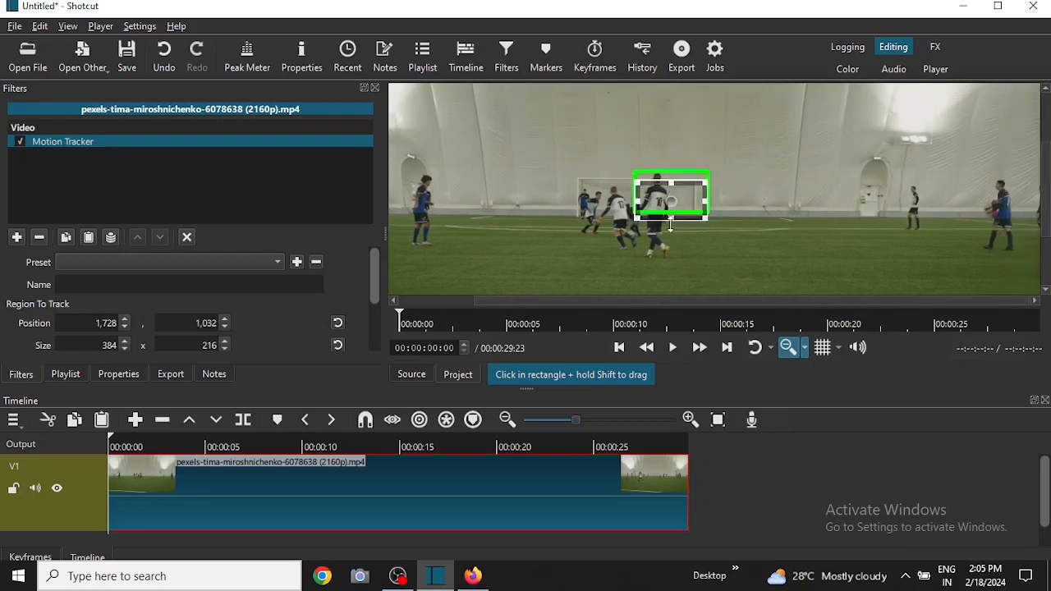
- Move the green tracking rectangle onto the lone right-hand player and fit it around him
{"action": "left_click_drag", "start_coordinate": [671, 196], "coordinate": [553, 213]}
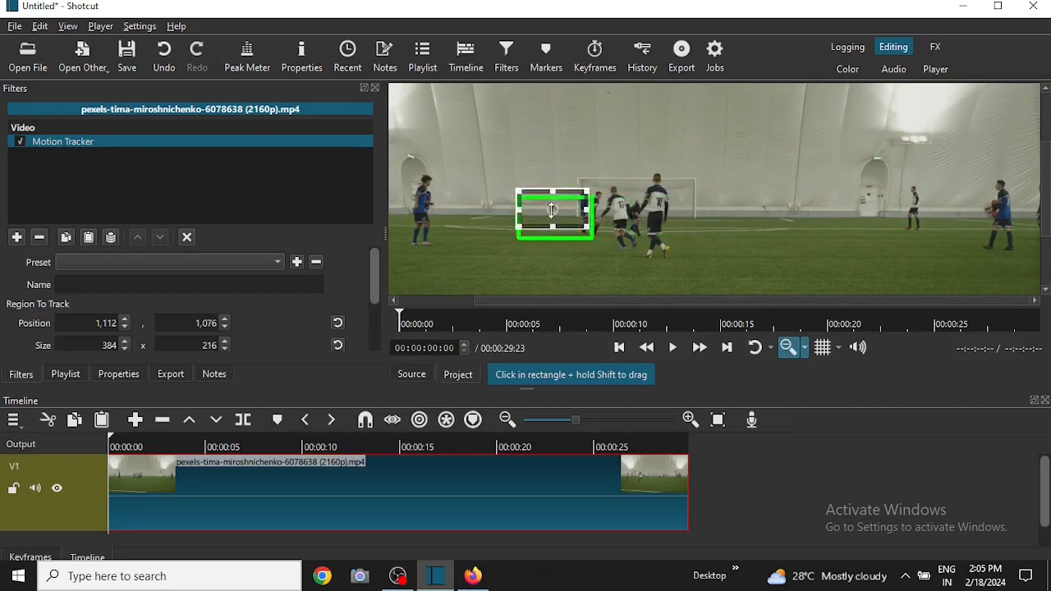
{"action": "left_click_drag", "start_coordinate": [553, 213], "coordinate": [694, 214]}
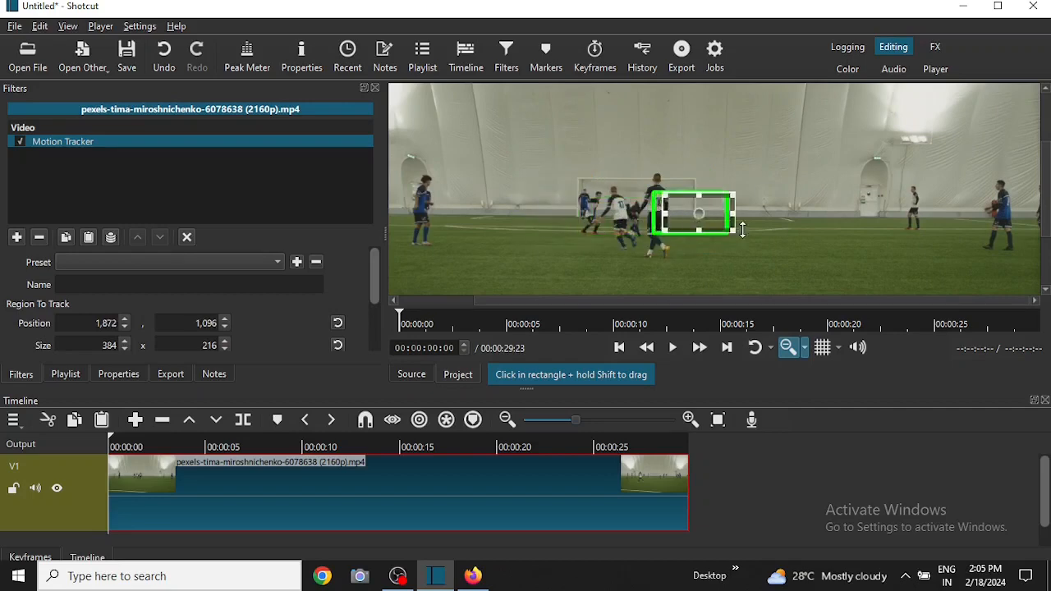
{"action": "left_click_drag", "start_coordinate": [694, 214], "coordinate": [915, 197]}
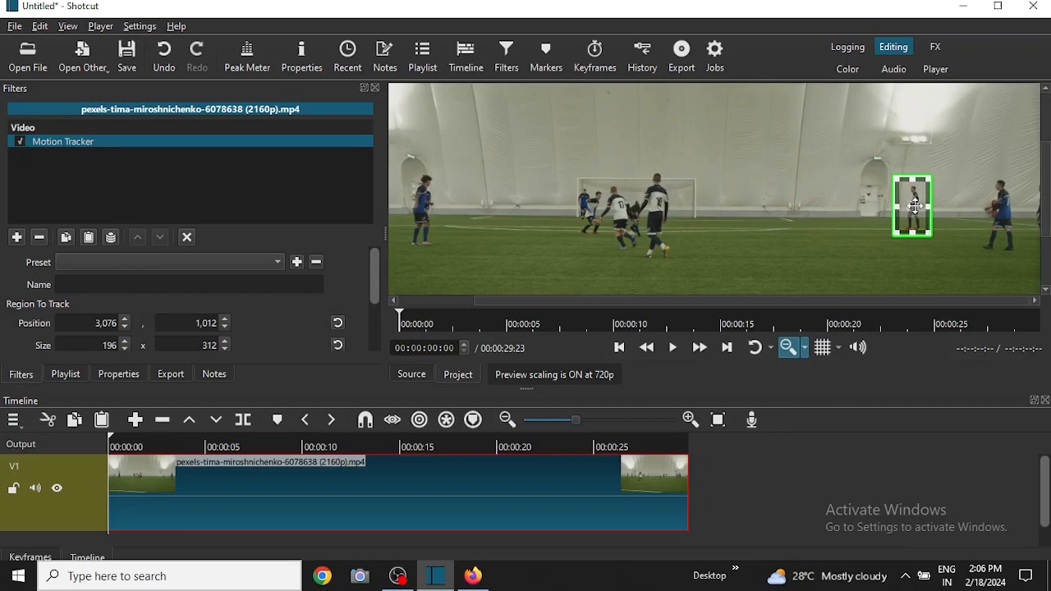
{"action": "mouse_move", "coordinate": [834, 240]}
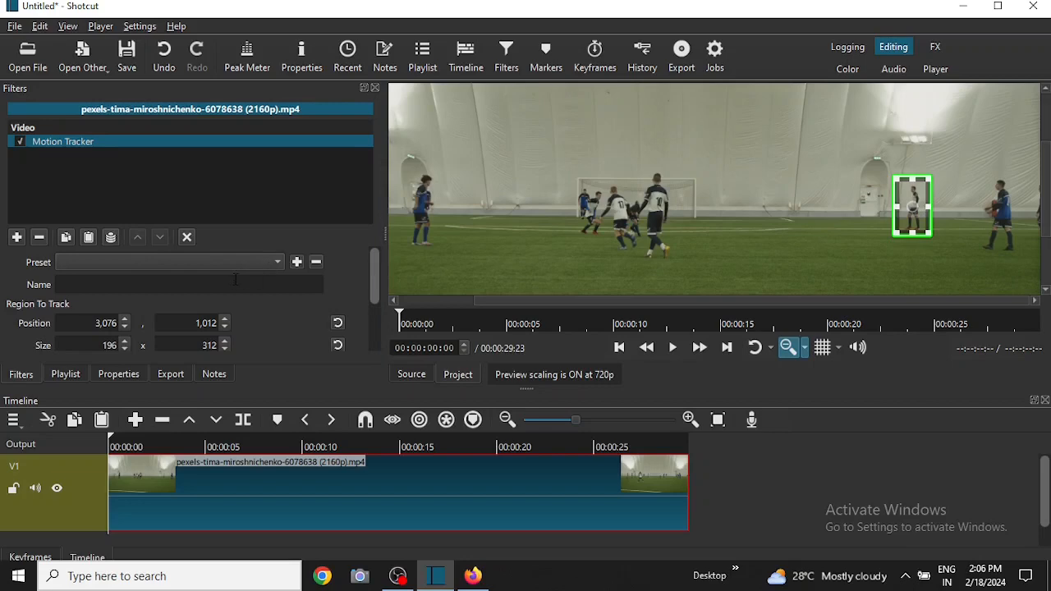
- Name the Motion Tracker 'footballer' and use the CSRT algorithm with preview shown
{"action": "left_click", "coordinate": [189, 284]}
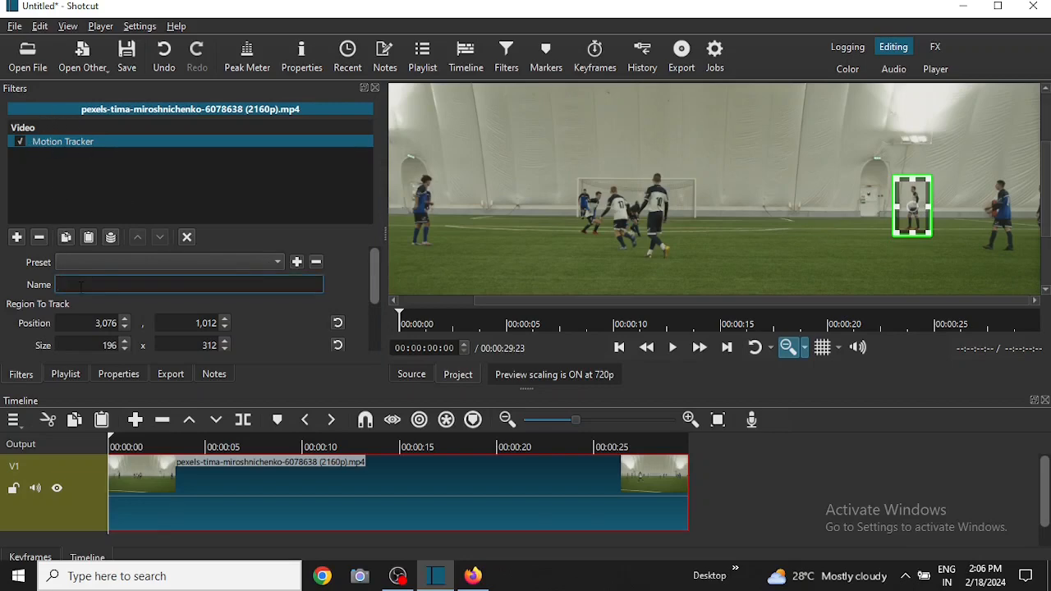
{"action": "type", "text": "footballer"}
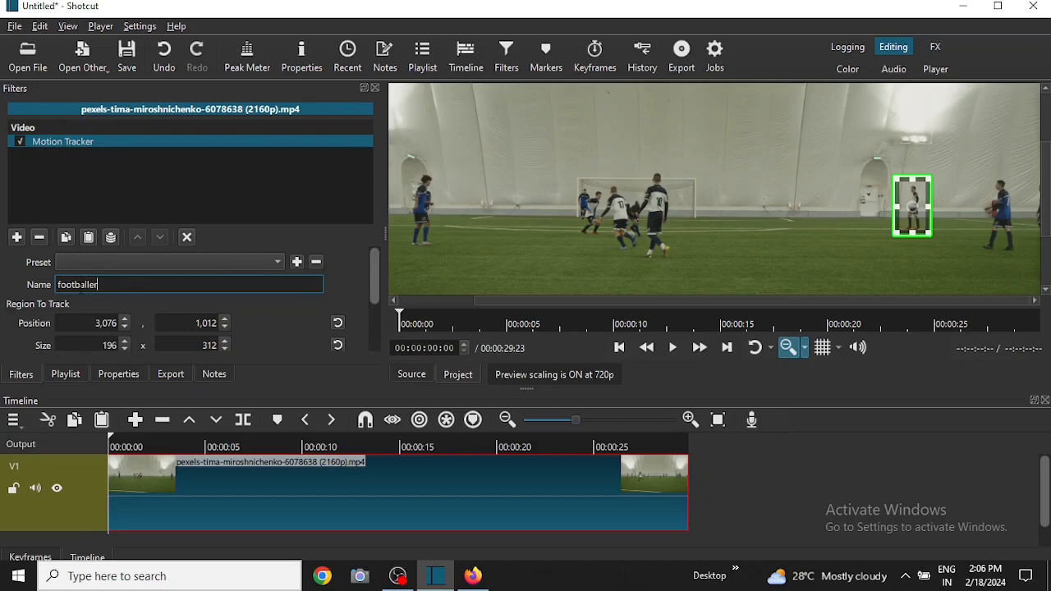
{"action": "scroll", "scroll_direction": "down", "scroll_amount": 3}
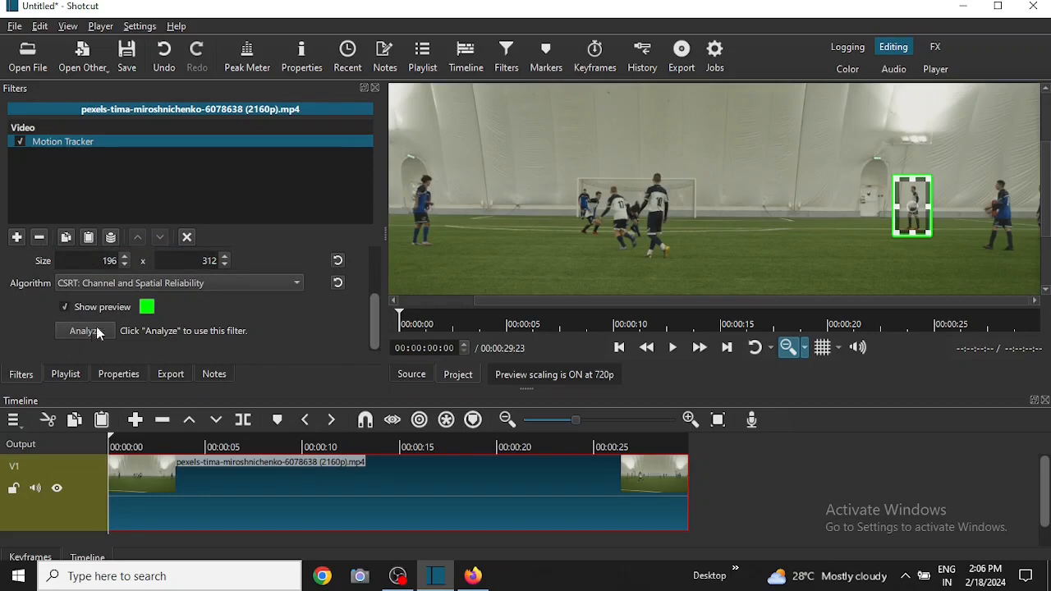
{"action": "mouse_move", "coordinate": [131, 284]}
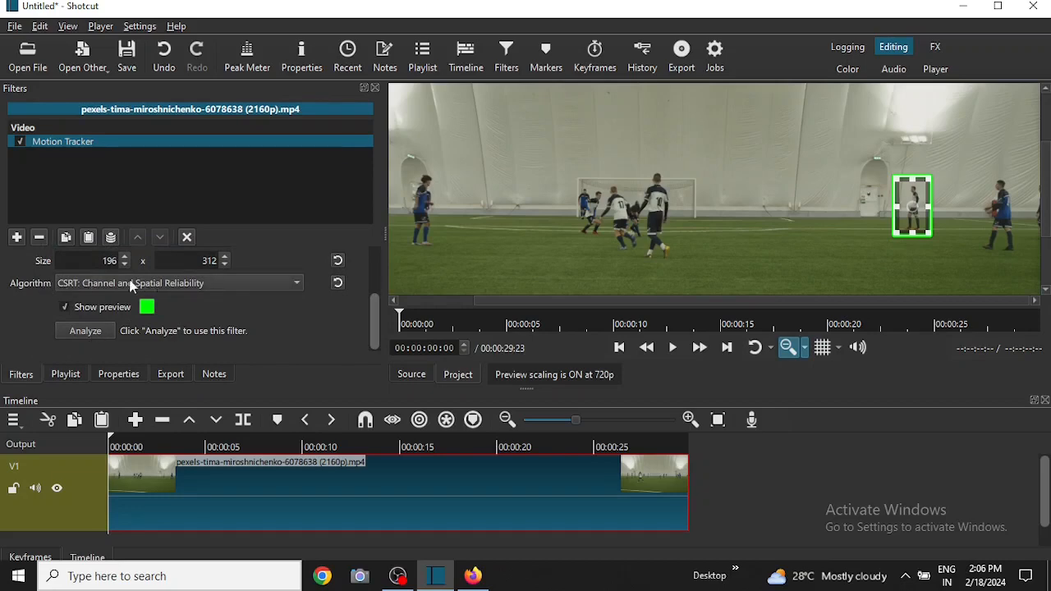
{"action": "mouse_move", "coordinate": [283, 287]}
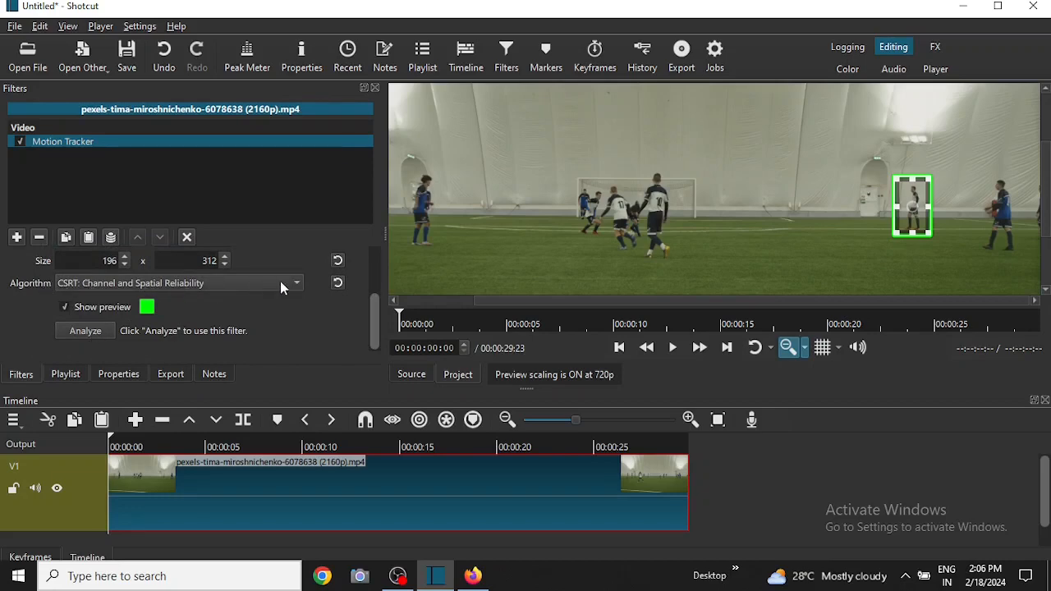
{"action": "left_click", "coordinate": [293, 282]}
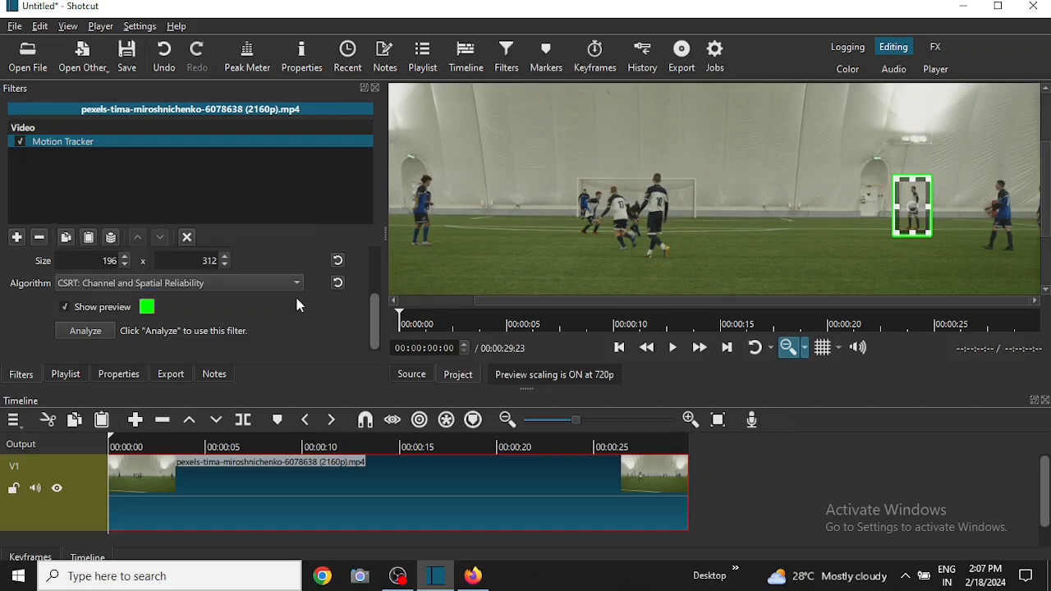
{"action": "mouse_move", "coordinate": [117, 289]}
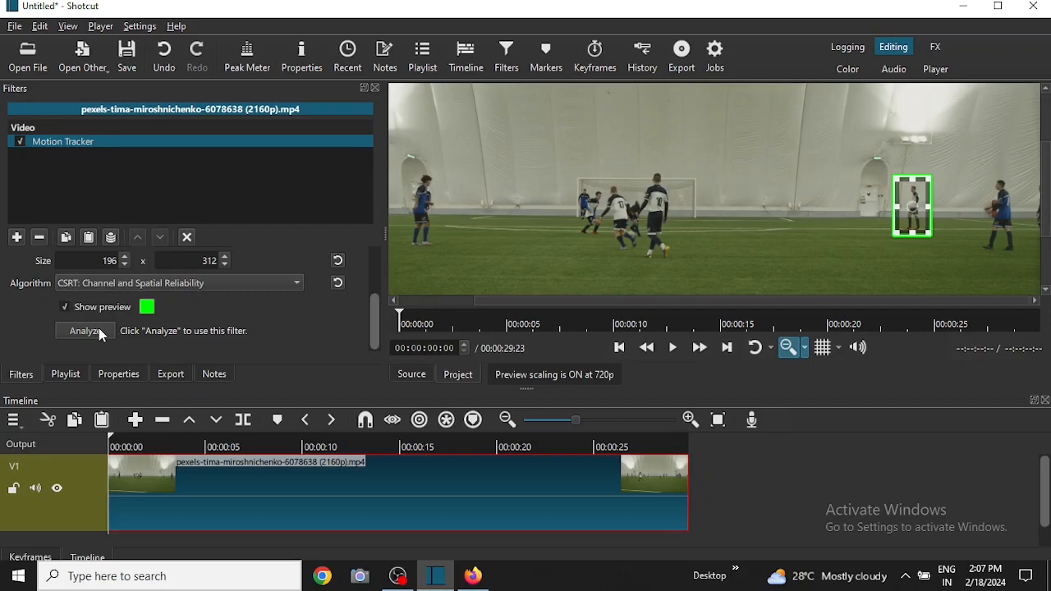
- Start the Motion Tracker analysis job on the soccer clip
{"action": "left_click", "coordinate": [83, 331]}
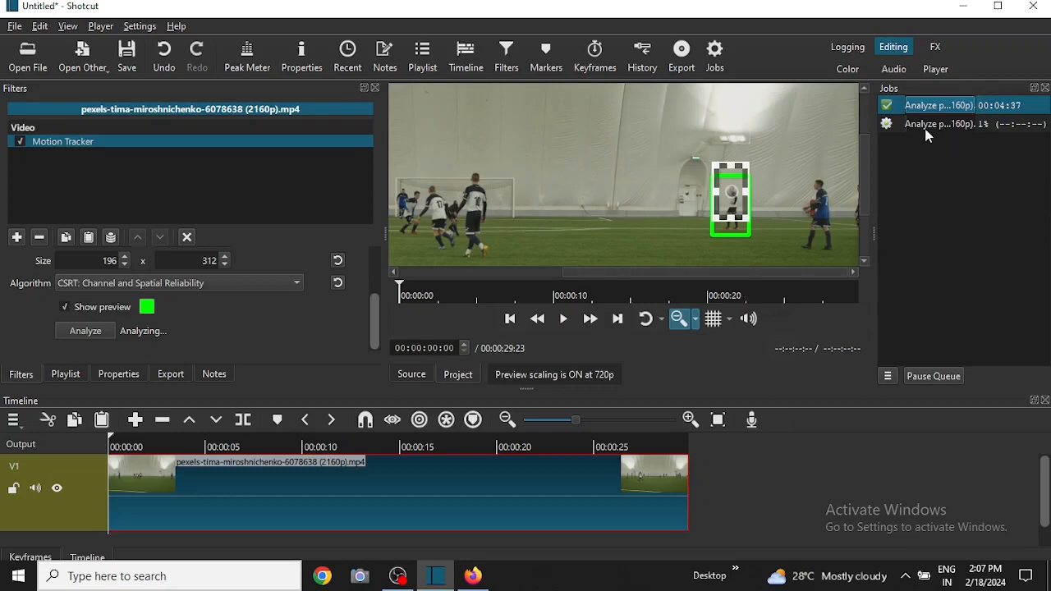
{"action": "mouse_move", "coordinate": [1002, 129]}
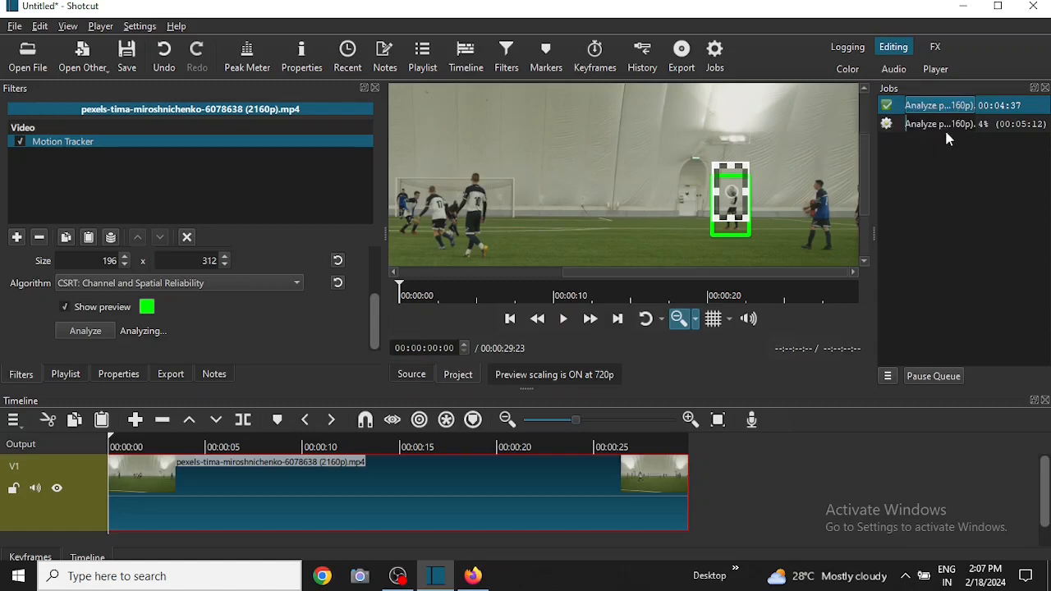
{"action": "mouse_move", "coordinate": [1003, 128]}
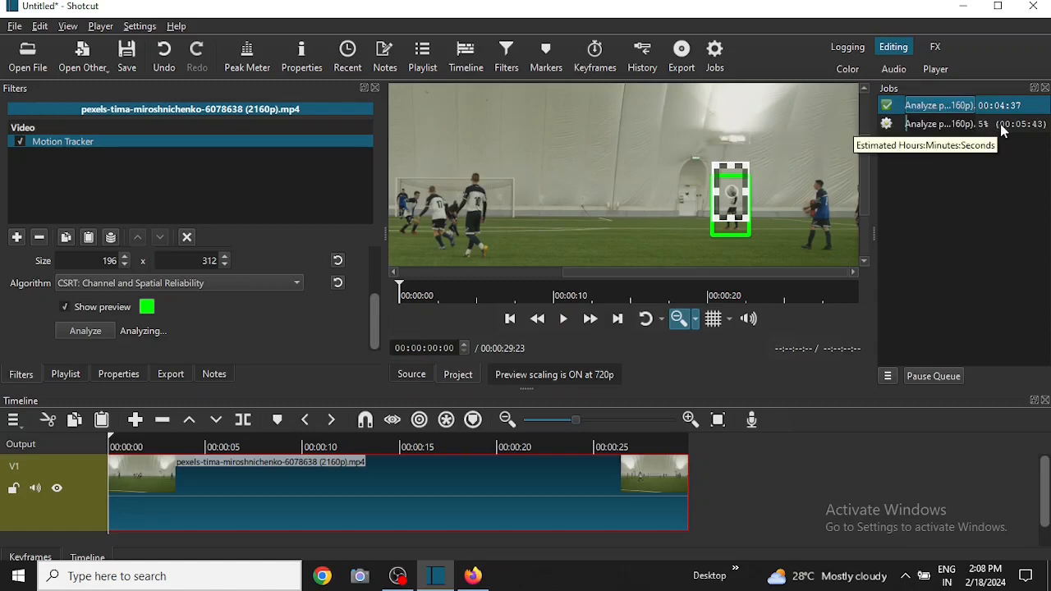
{"action": "mouse_move", "coordinate": [985, 183]}
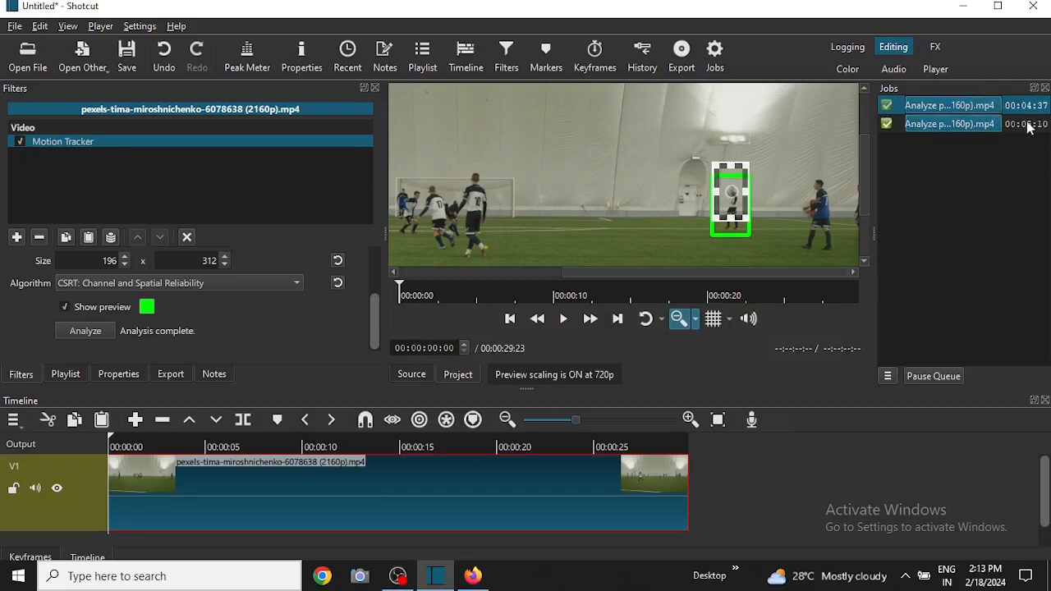
{"action": "mouse_move", "coordinate": [1026, 124]}
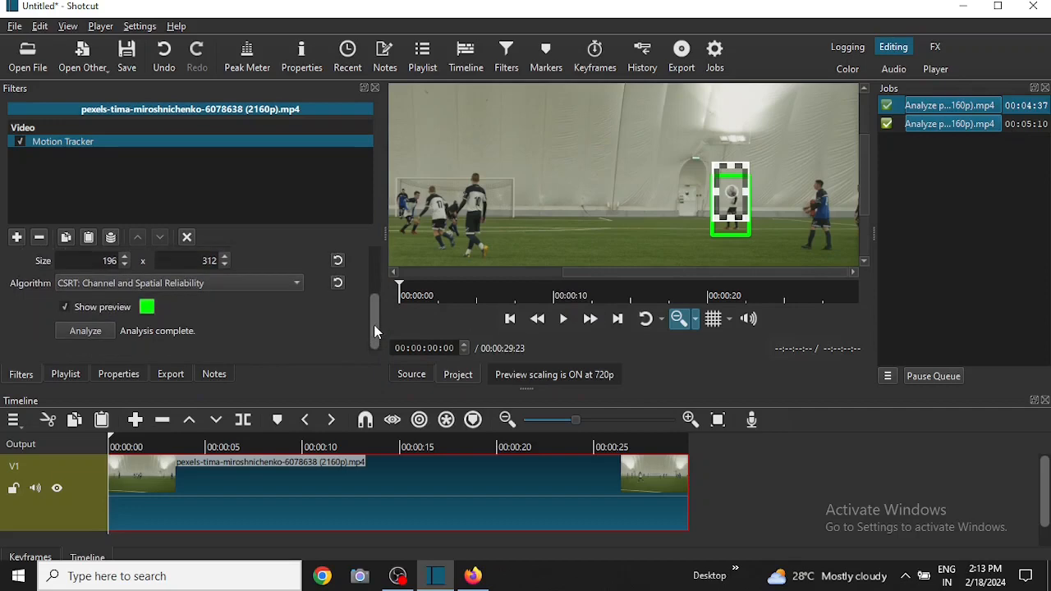
{"action": "mouse_move", "coordinate": [524, 312]}
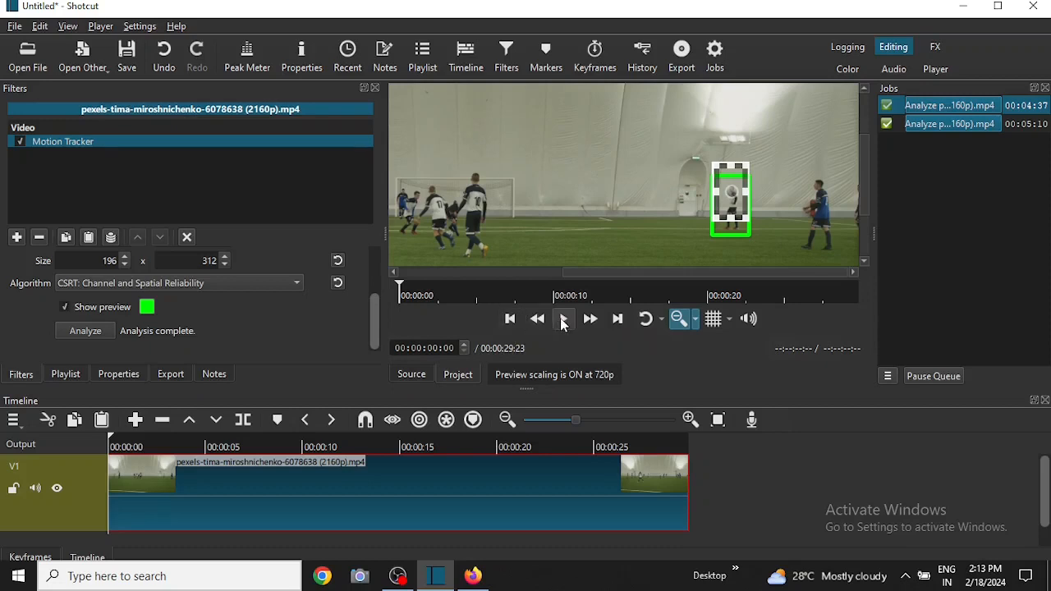
{"action": "left_click", "coordinate": [563, 319]}
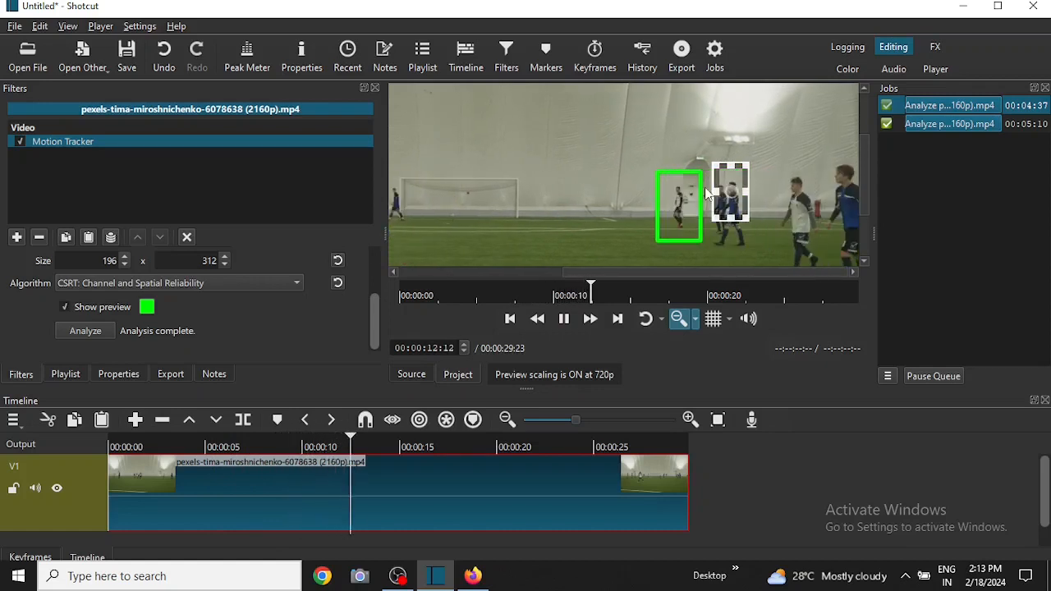
{"action": "left_click", "coordinate": [564, 319]}
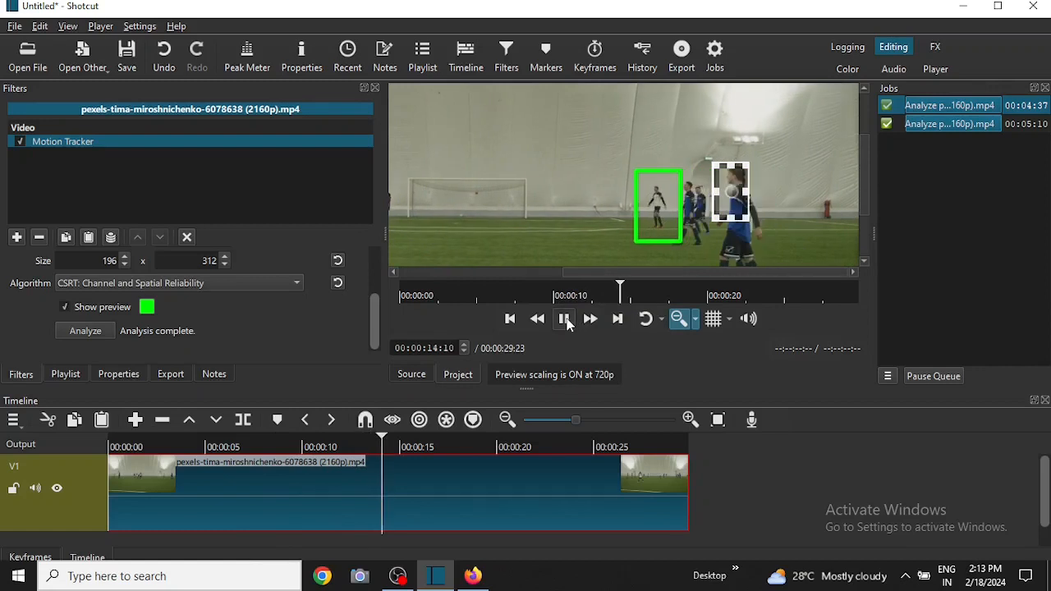
{"action": "left_click", "coordinate": [564, 318]}
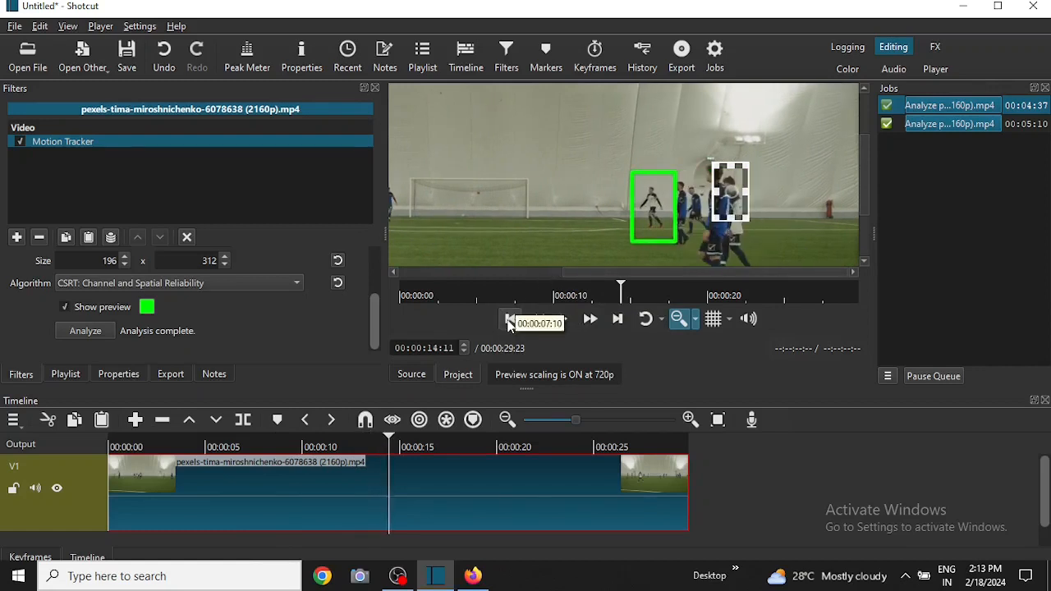
{"action": "left_click", "coordinate": [509, 319]}
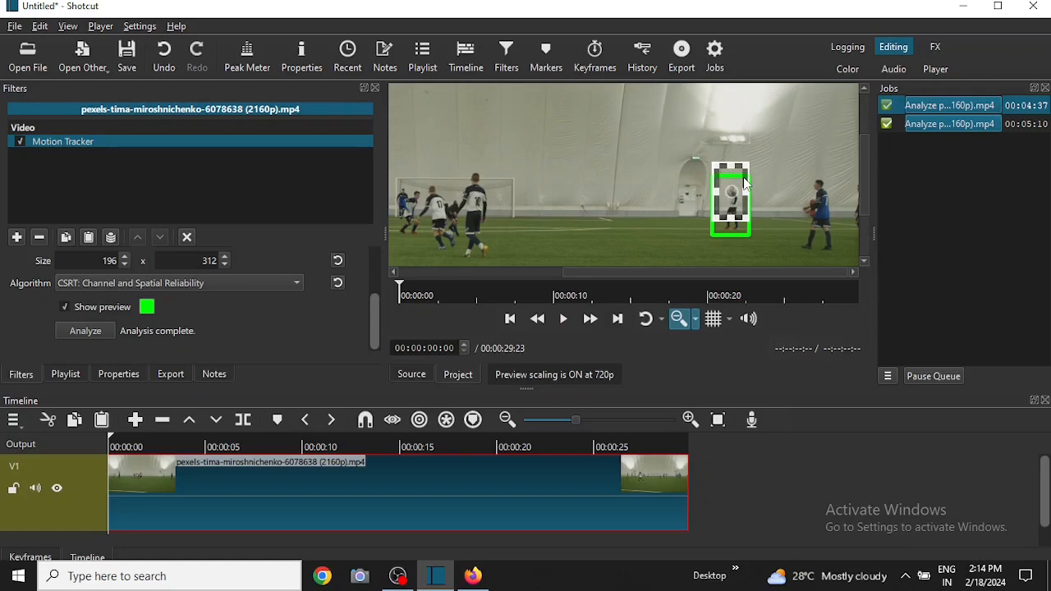
{"action": "mouse_move", "coordinate": [743, 182]}
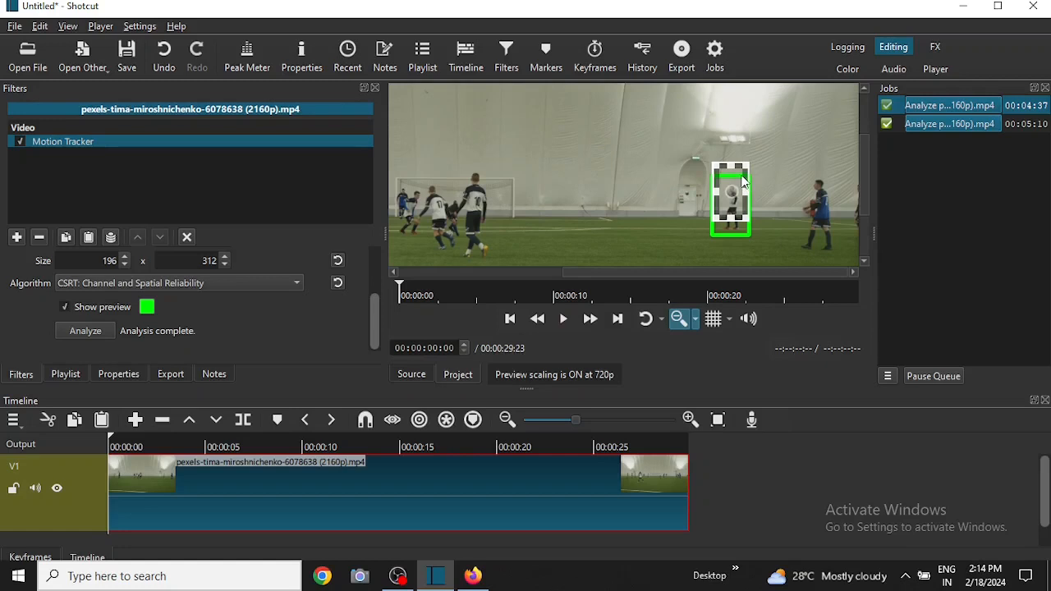
{"action": "mouse_move", "coordinate": [219, 197]}
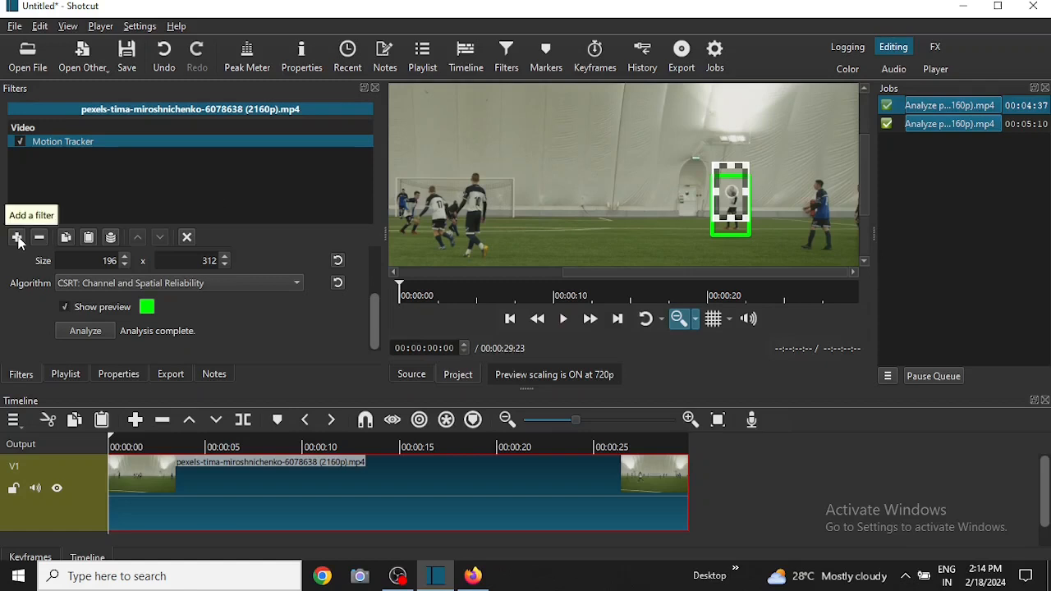
- Add a Text: Simple filter via the 'te' search, reading 'footballer'
{"action": "left_click", "coordinate": [17, 237]}
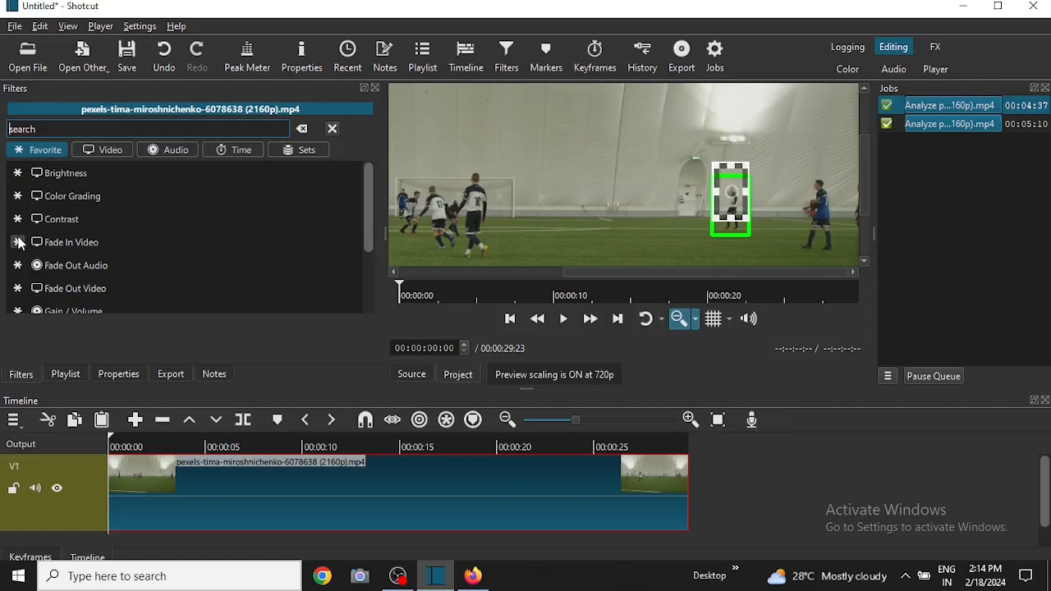
{"action": "type", "text": "te"}
{"action": "type", "text": "footballer"}
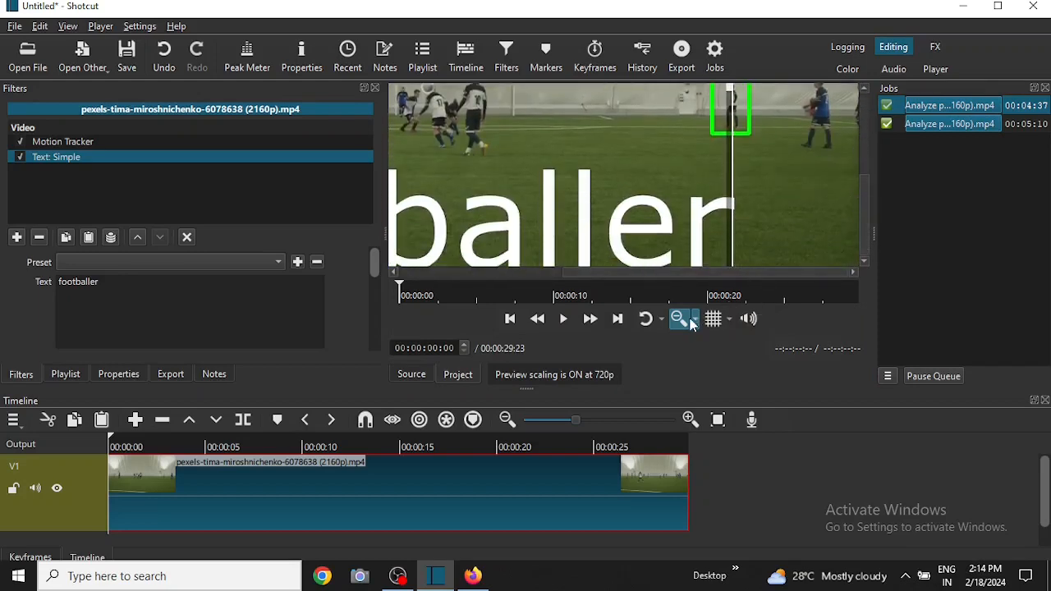
- Zoom the preview to fit, move the 'footballer' label above the player, then zoom back in
{"action": "left_click", "coordinate": [693, 318]}
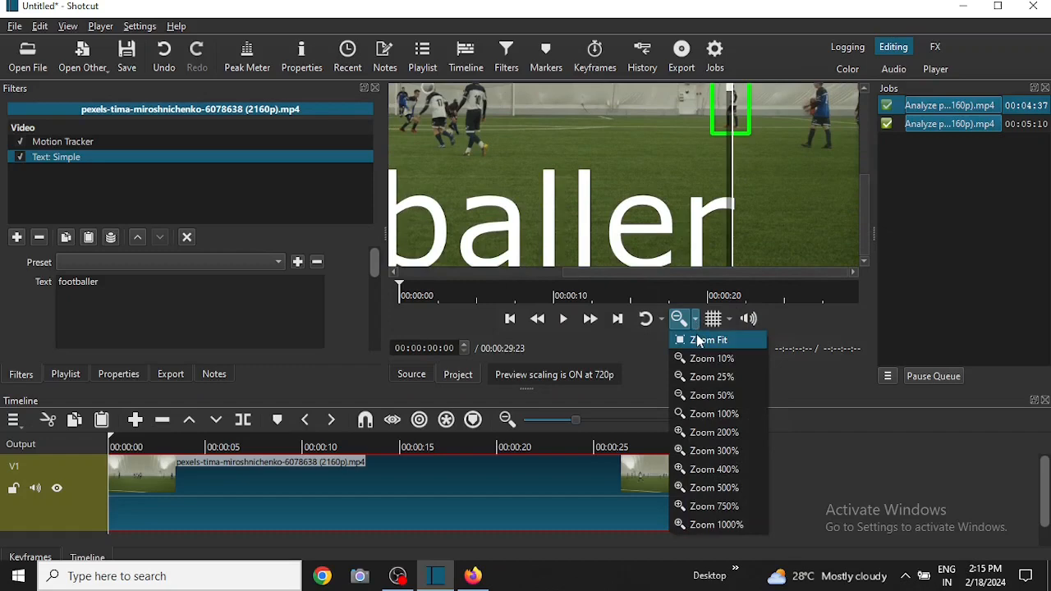
{"action": "left_click", "coordinate": [708, 340]}
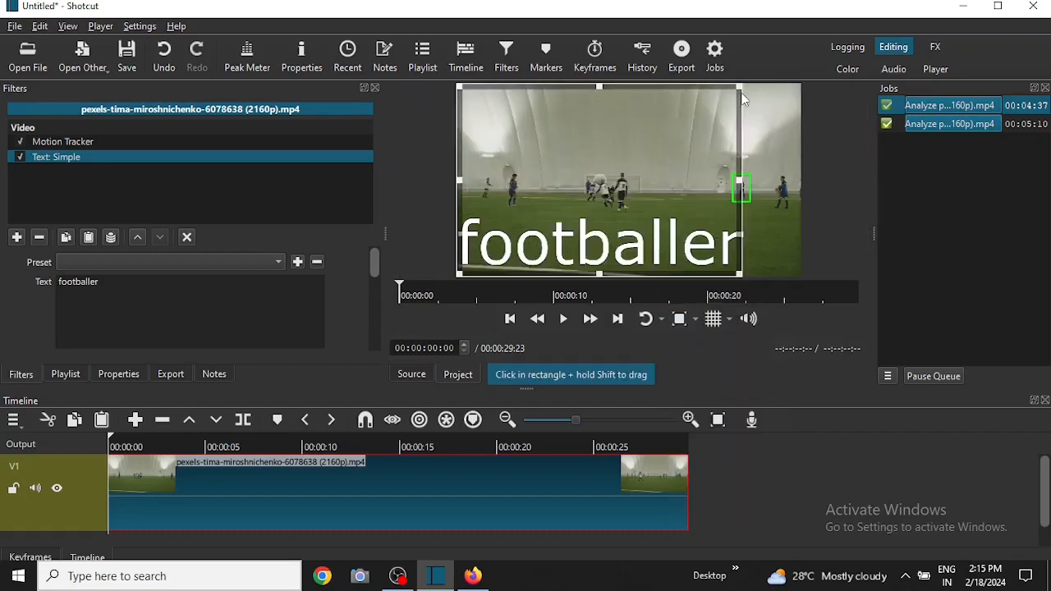
{"action": "mouse_move", "coordinate": [707, 143]}
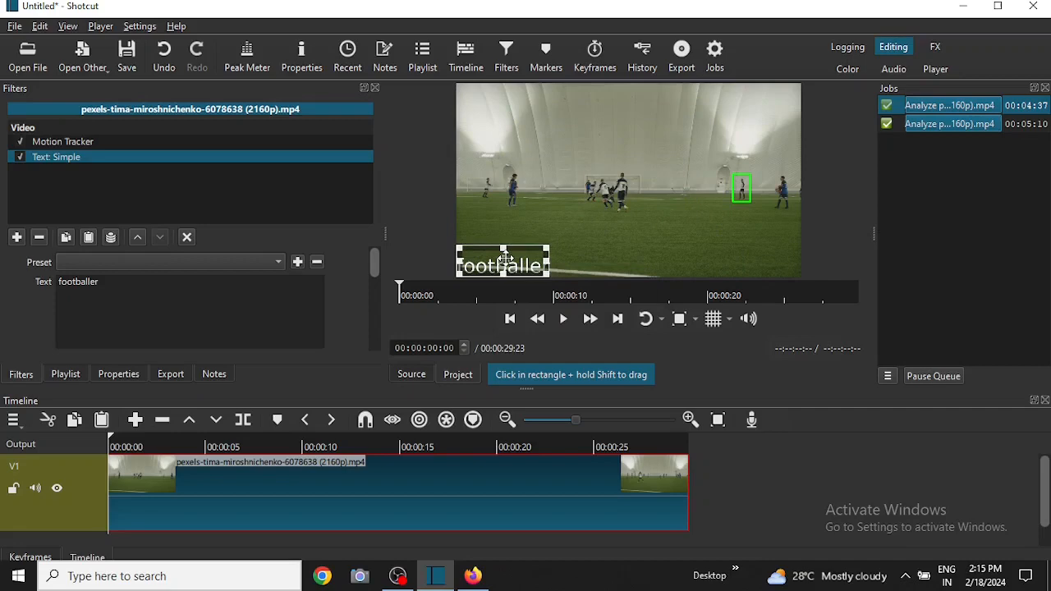
{"action": "left_click_drag", "start_coordinate": [502, 261], "coordinate": [508, 256]}
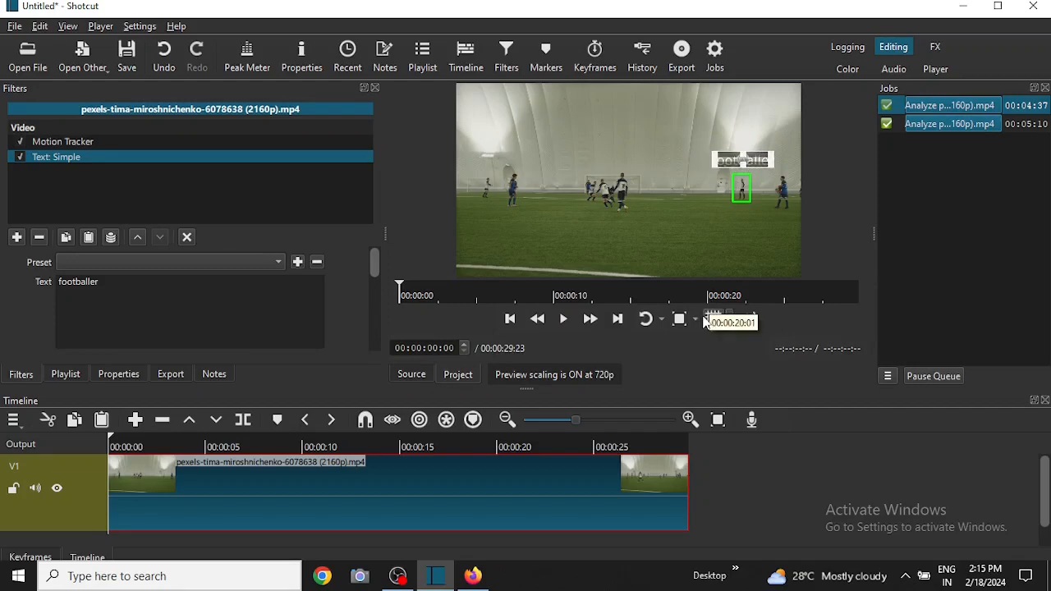
{"action": "left_click", "coordinate": [679, 319]}
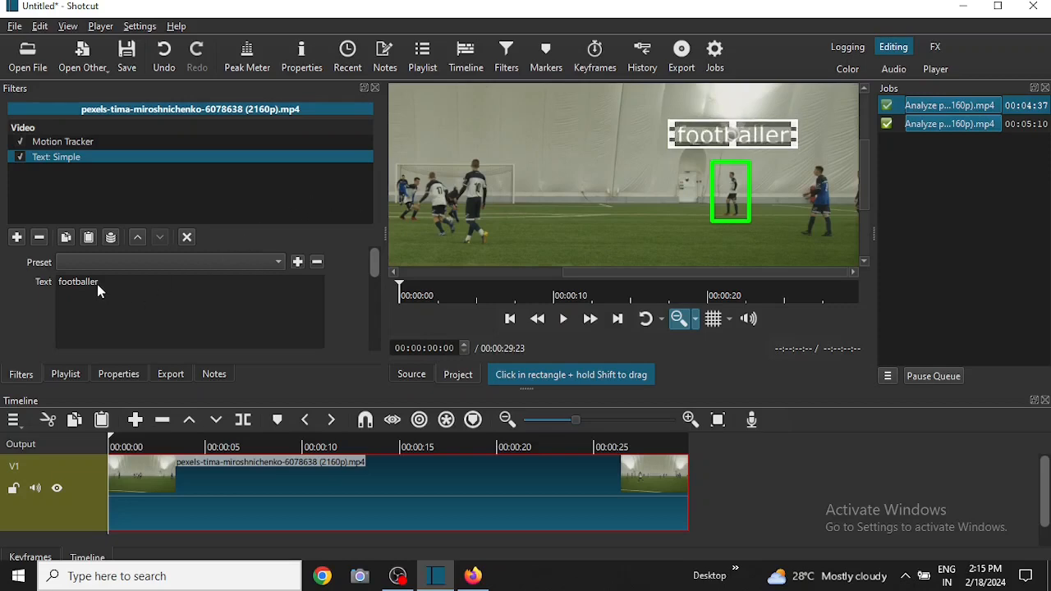
- Open the Load Keyframes from Motion Tracker dialog for the Text: Simple filter
{"action": "scroll", "scroll_direction": "down", "scroll_amount": 3}
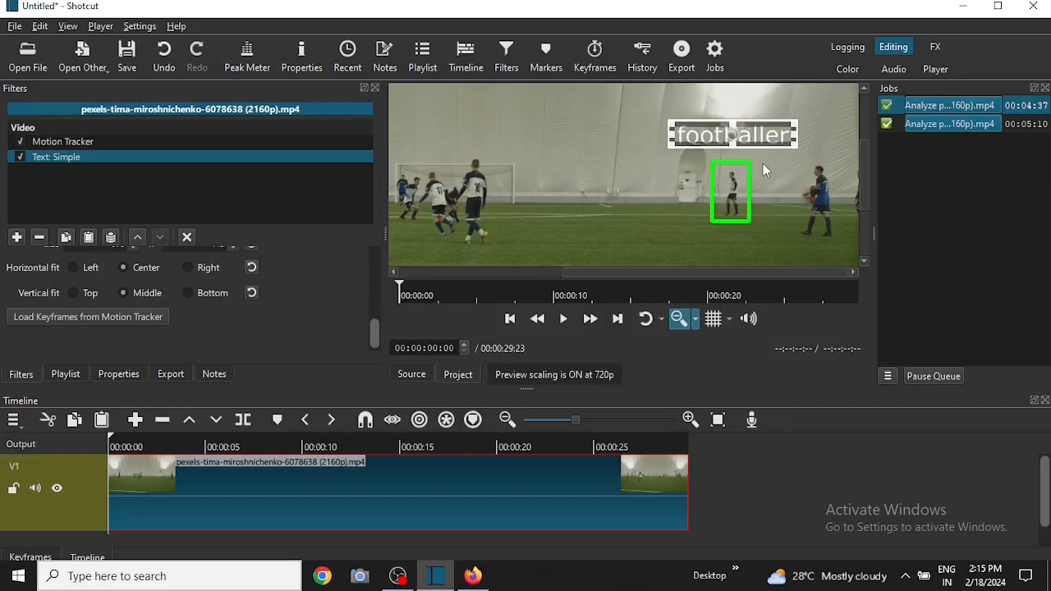
{"action": "mouse_move", "coordinate": [187, 281]}
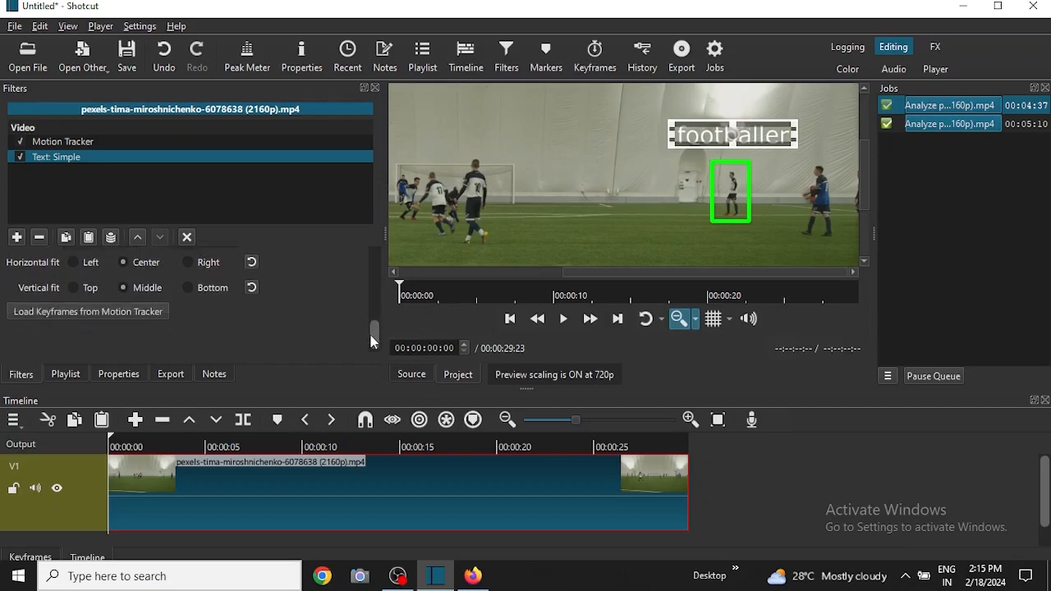
{"action": "mouse_move", "coordinate": [104, 316]}
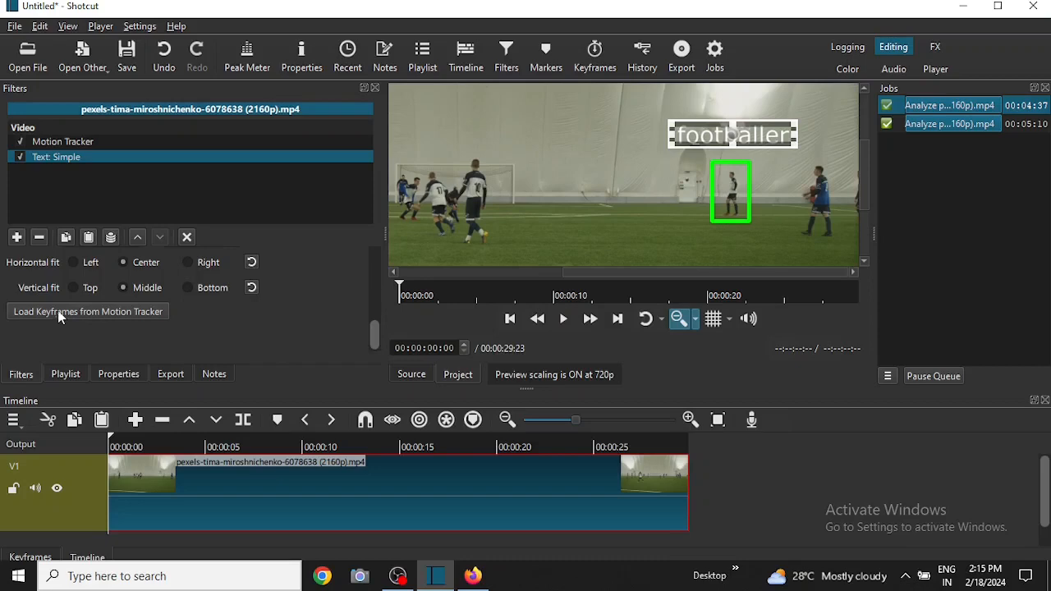
{"action": "mouse_move", "coordinate": [125, 317]}
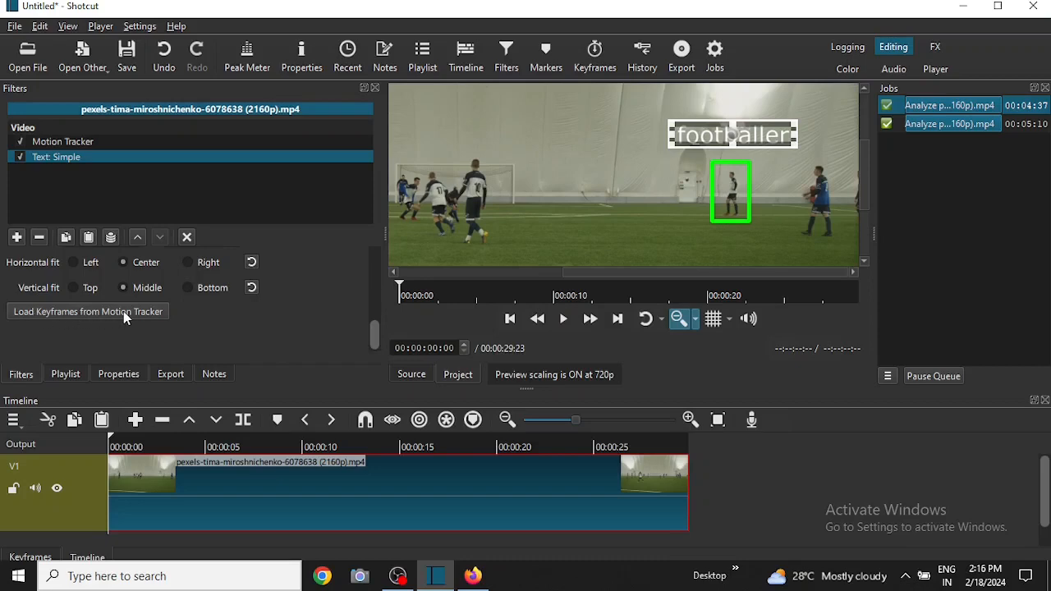
{"action": "left_click", "coordinate": [87, 311]}
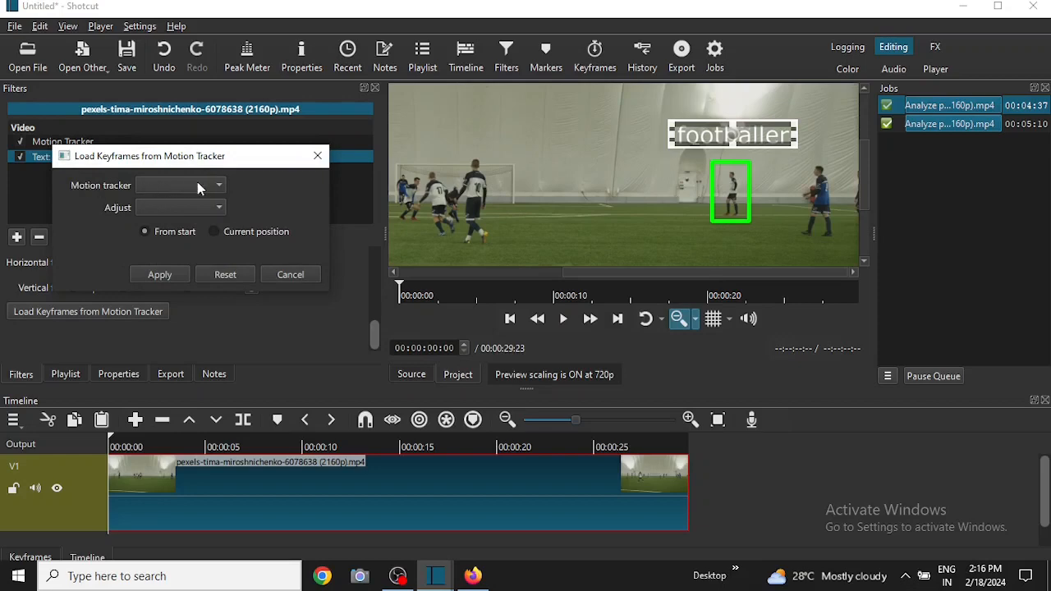
- Apply keyframes from the 'footballer' tracker using Relative Position adjustment
{"action": "left_click", "coordinate": [179, 207]}
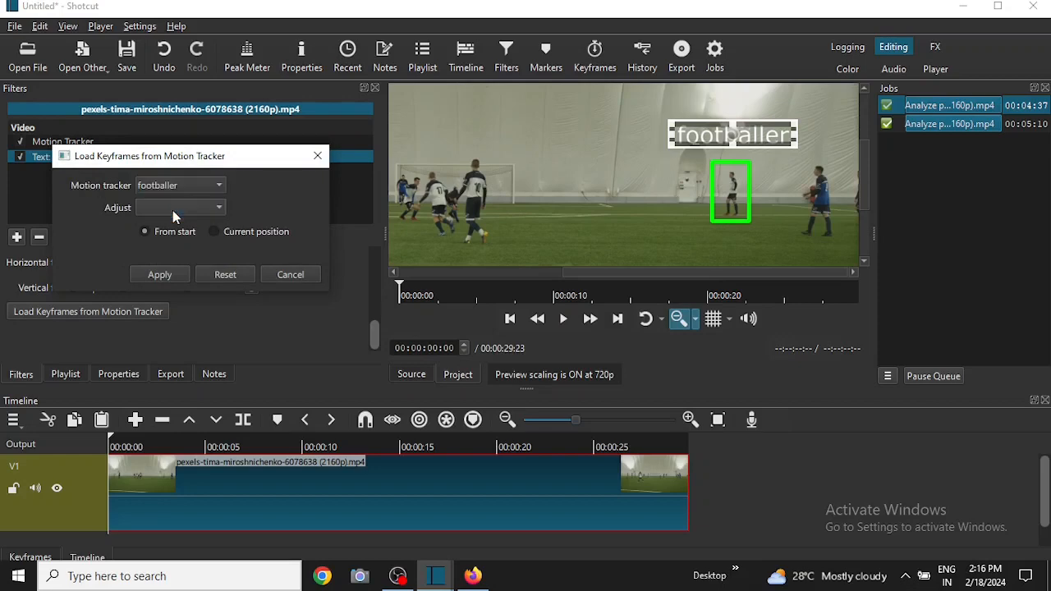
{"action": "left_click", "coordinate": [180, 206]}
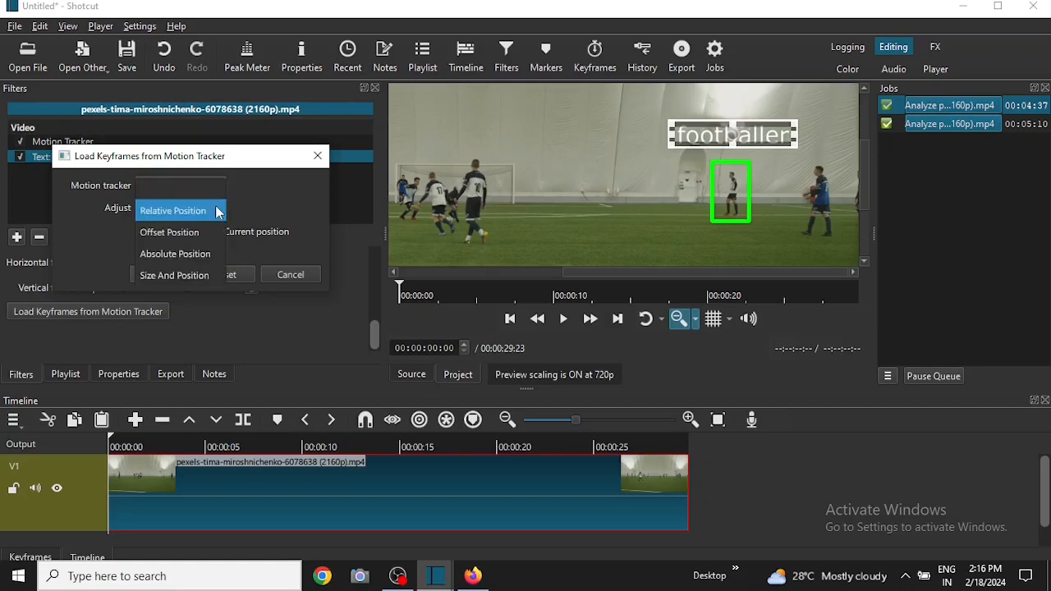
{"action": "mouse_move", "coordinate": [183, 216]}
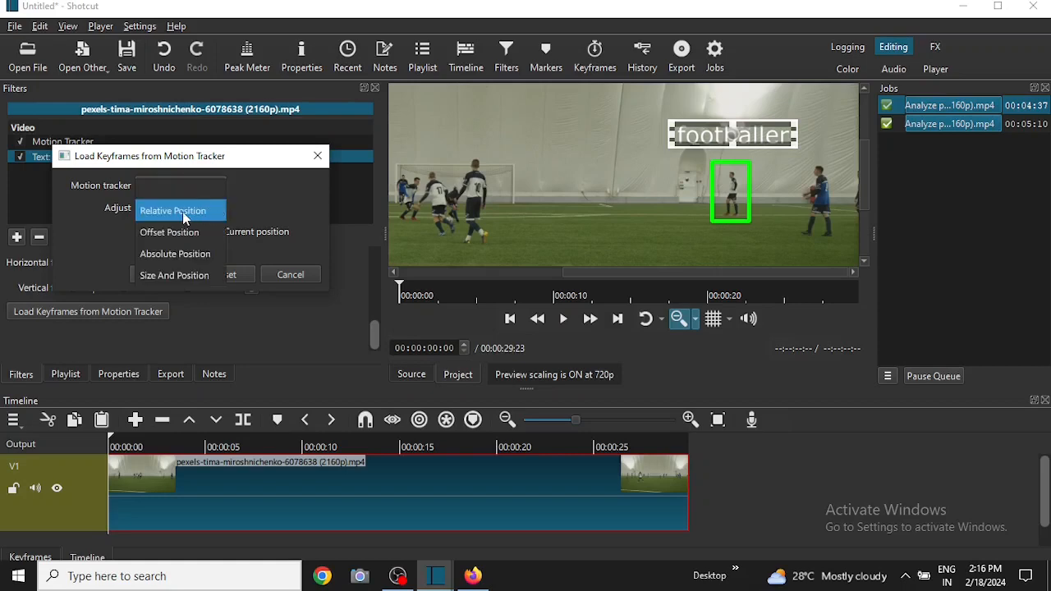
{"action": "left_click", "coordinate": [172, 210]}
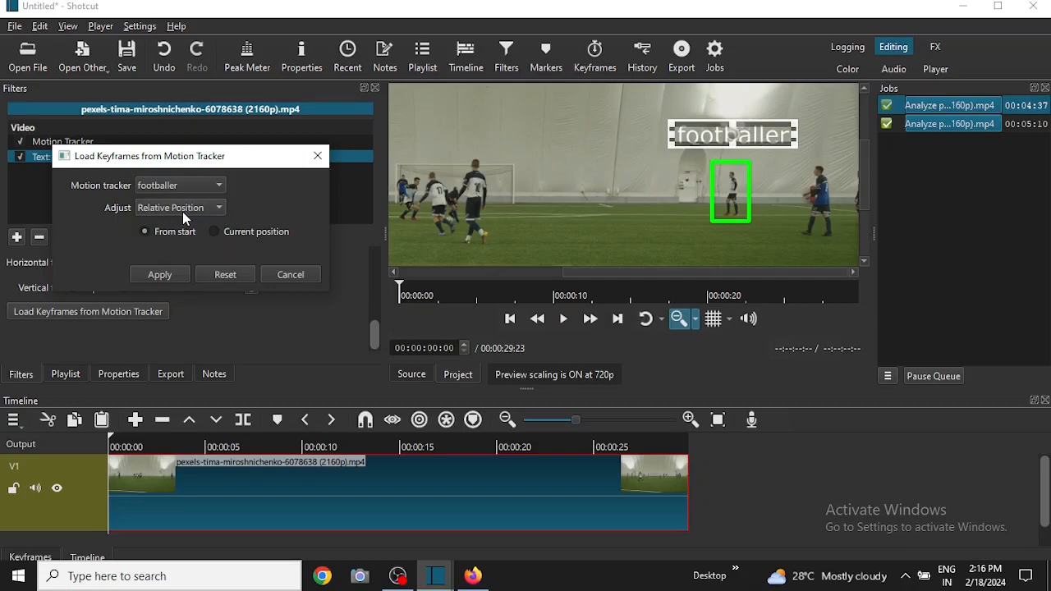
{"action": "left_click", "coordinate": [179, 207]}
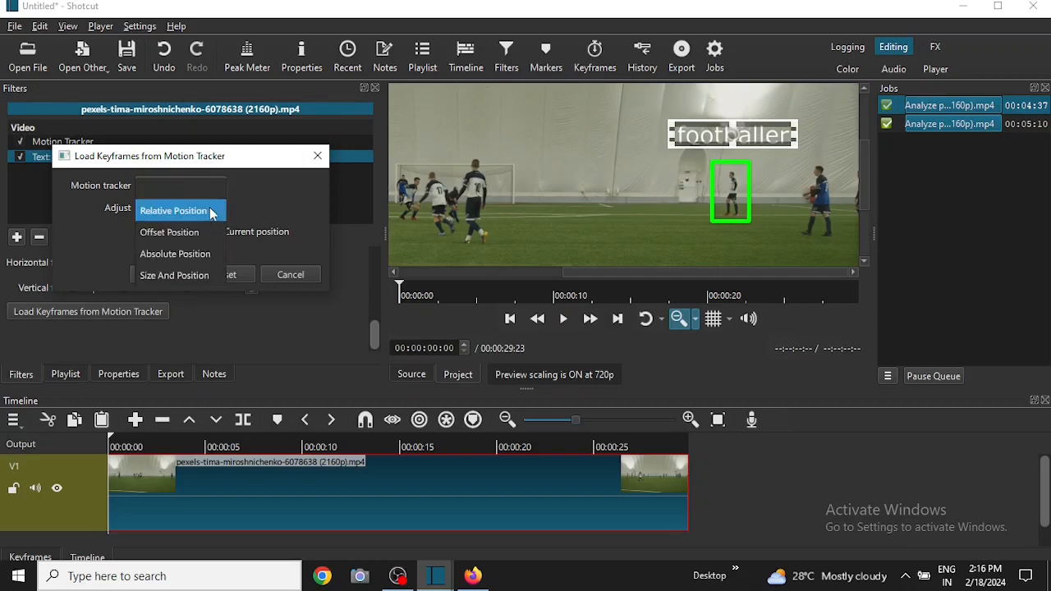
{"action": "mouse_move", "coordinate": [195, 232]}
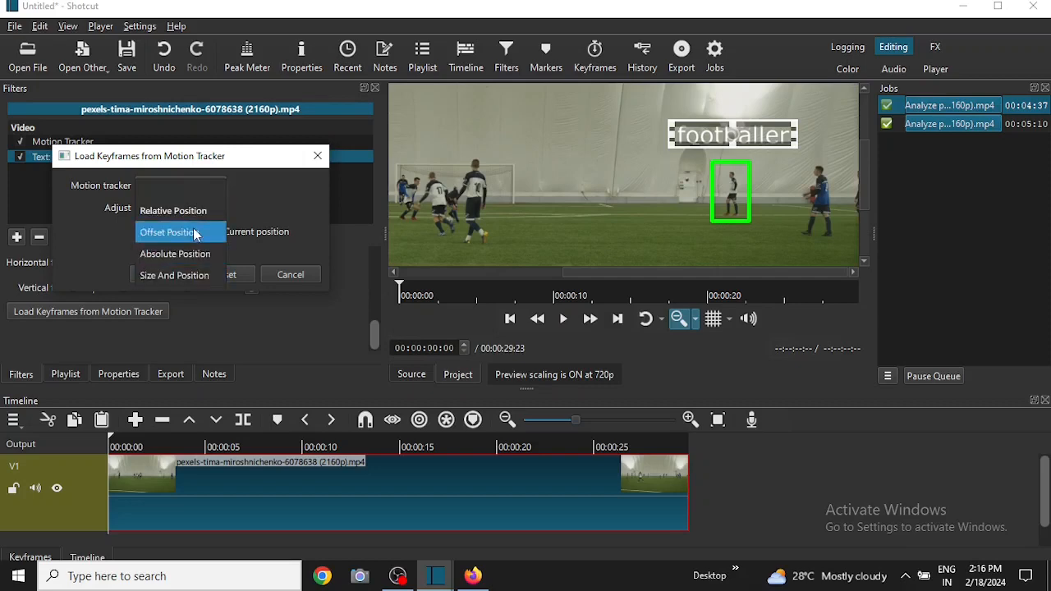
{"action": "mouse_move", "coordinate": [173, 210]}
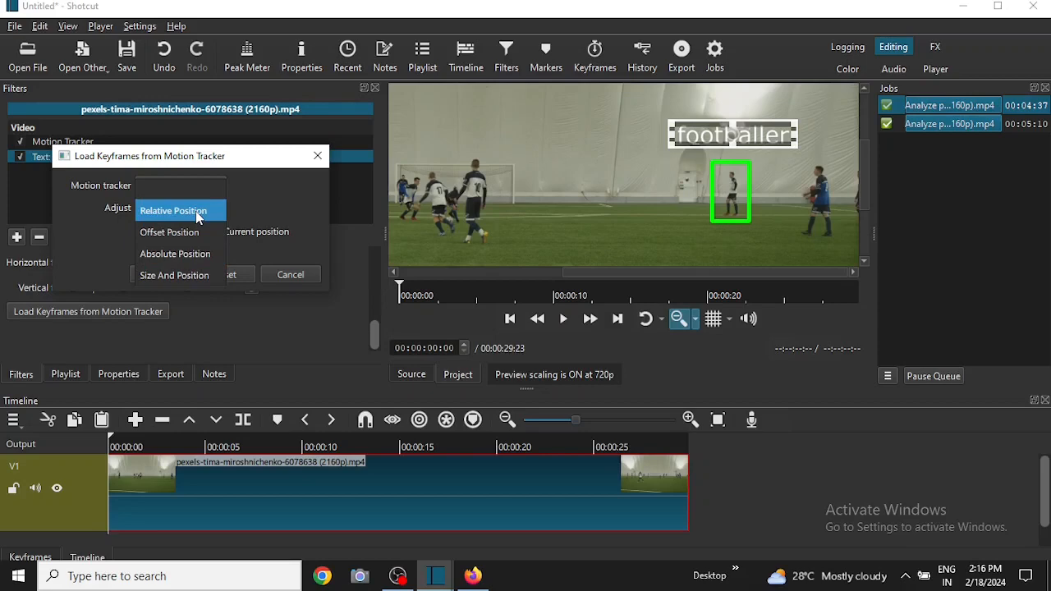
{"action": "left_click", "coordinate": [172, 210]}
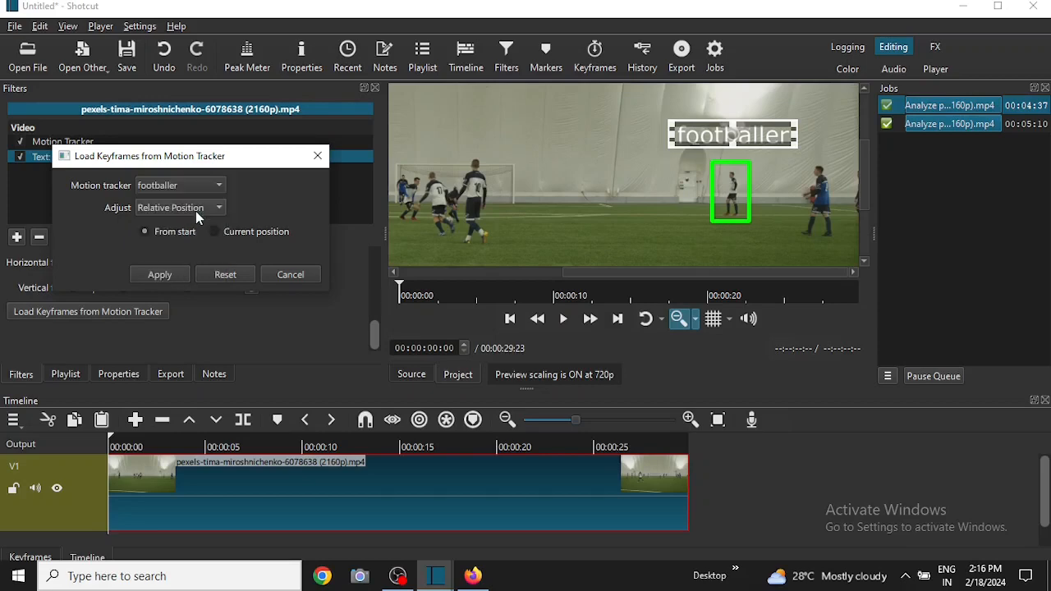
{"action": "mouse_move", "coordinate": [148, 252]}
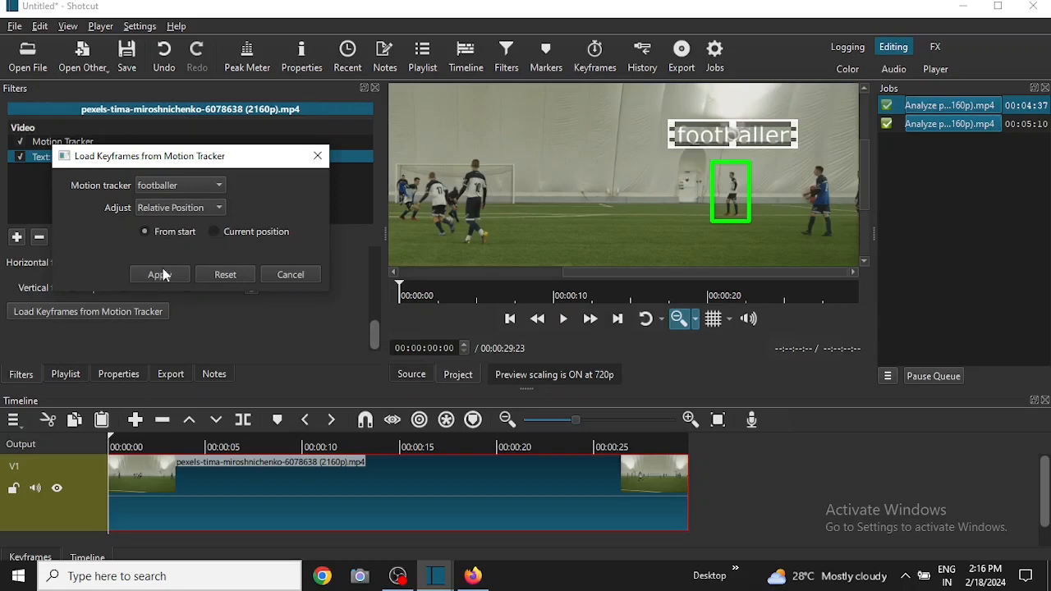
{"action": "left_click", "coordinate": [159, 273]}
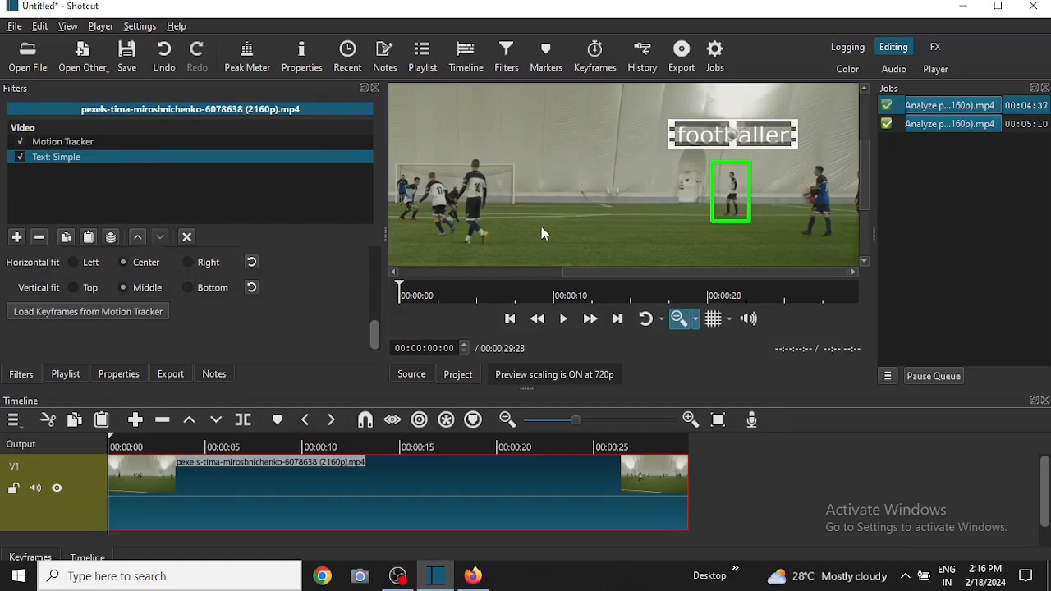
{"action": "mouse_move", "coordinate": [37, 275]}
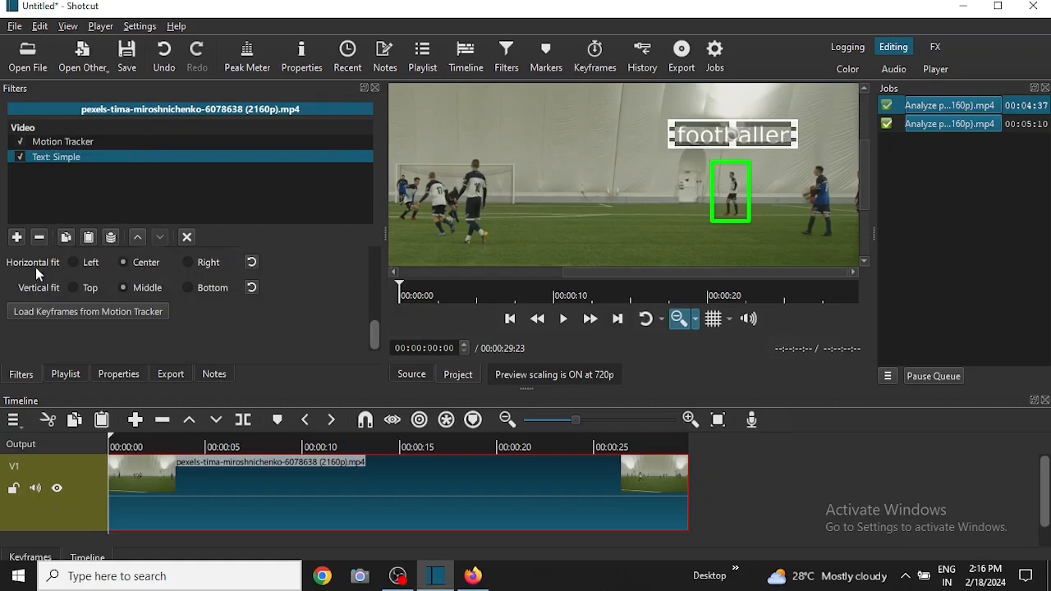
- Add a Brightness filter found by searching 'br' and set its level to 120.5%
{"action": "left_click", "coordinate": [17, 237]}
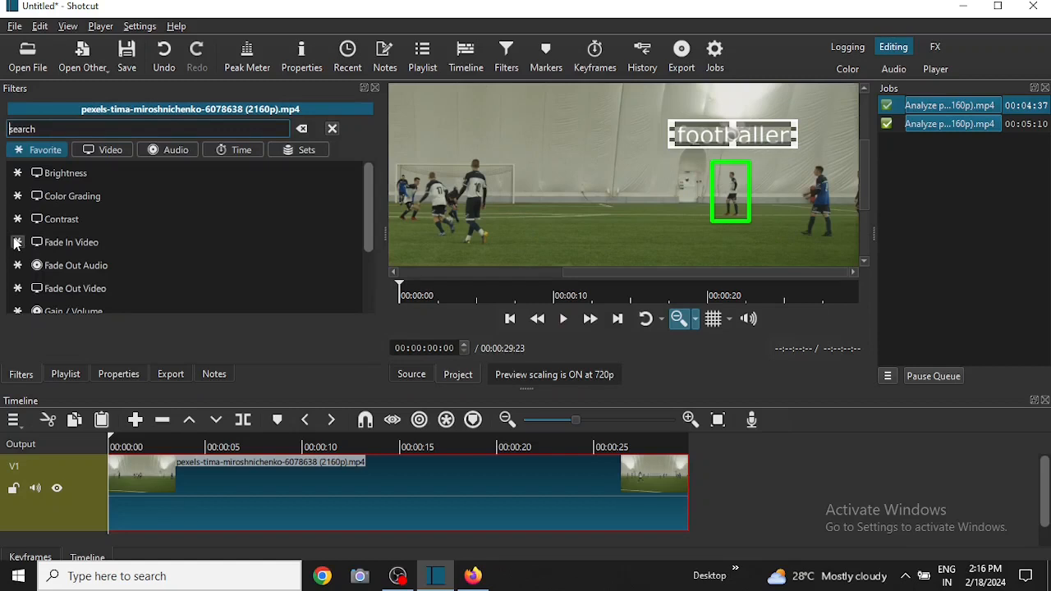
{"action": "type", "text": "b"}
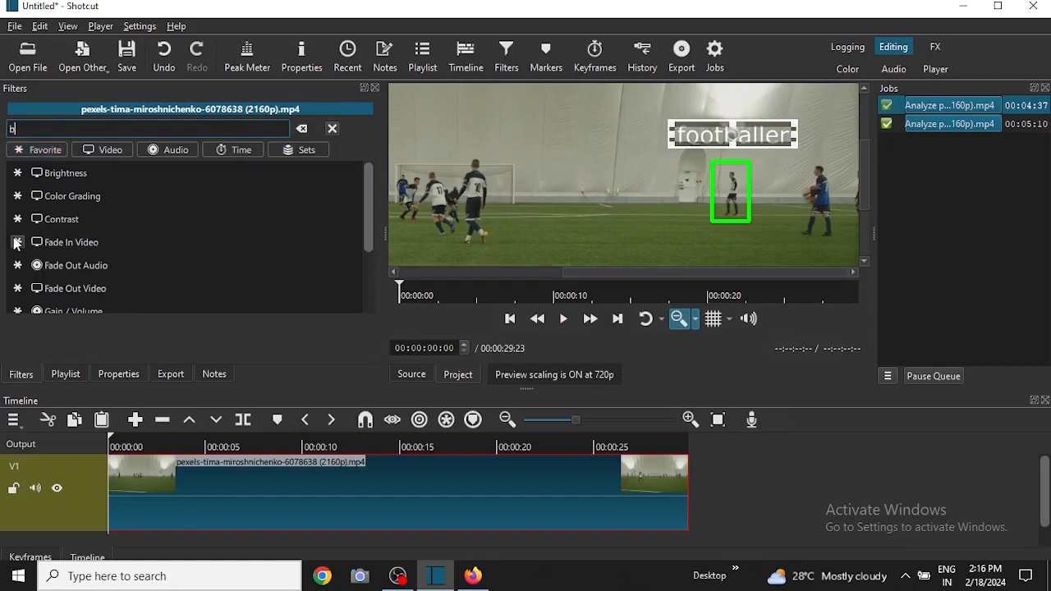
{"action": "type", "text": "r"}
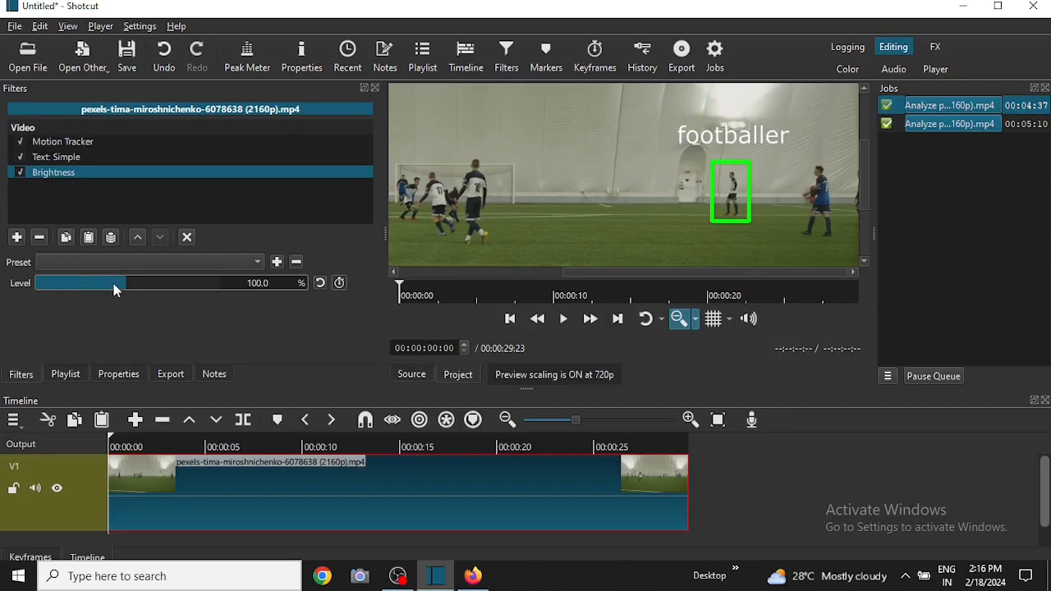
{"action": "left_click_drag", "start_coordinate": [115, 282], "coordinate": [152, 282]}
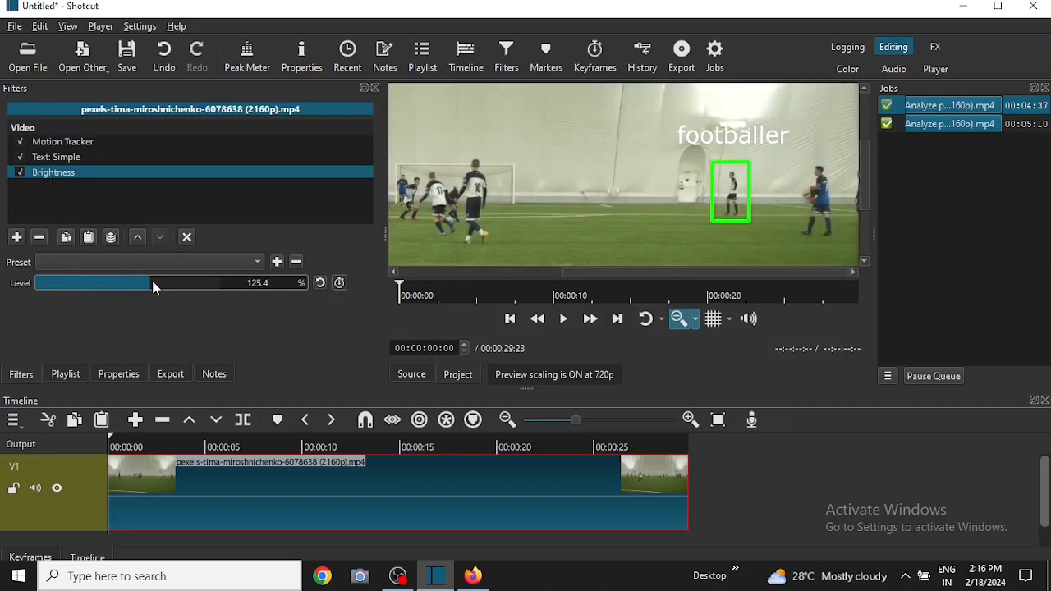
{"action": "left_click_drag", "start_coordinate": [154, 282], "coordinate": [150, 283]}
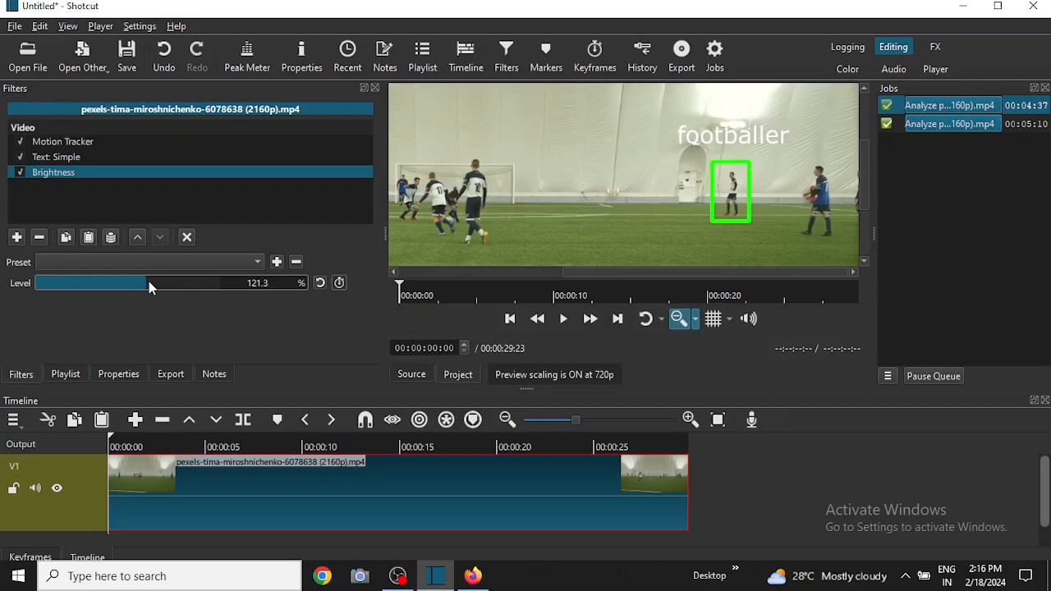
{"action": "left_click_drag", "start_coordinate": [151, 282], "coordinate": [150, 282]}
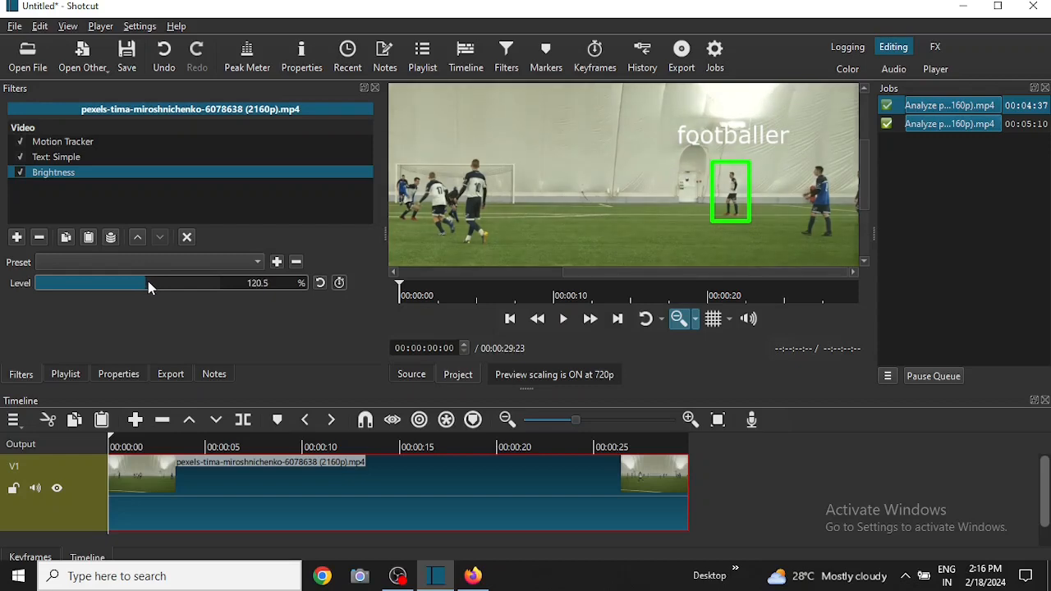
{"action": "mouse_move", "coordinate": [79, 158]}
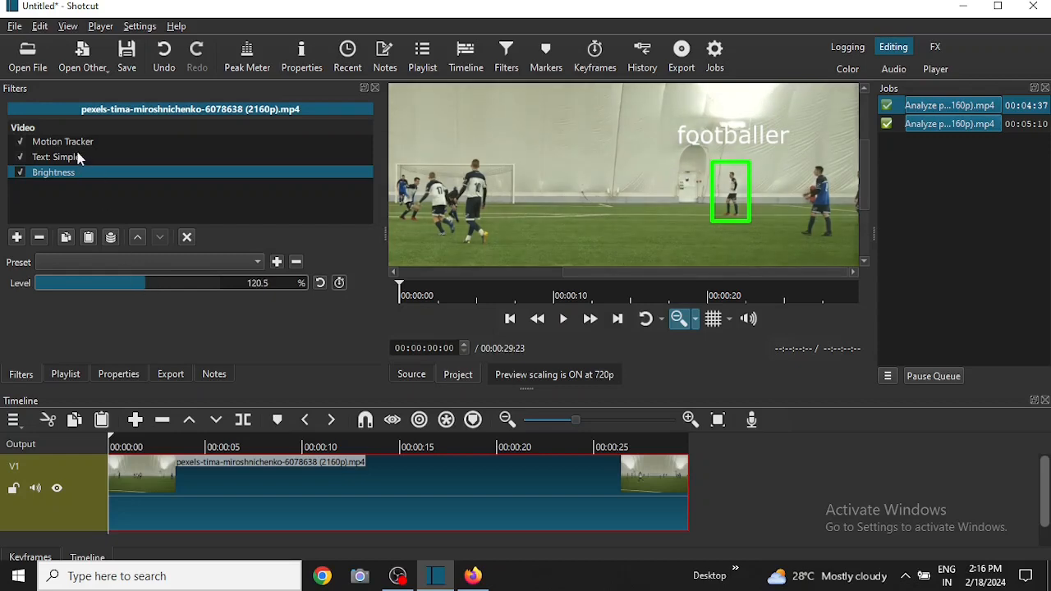
{"action": "left_click", "coordinate": [59, 157]}
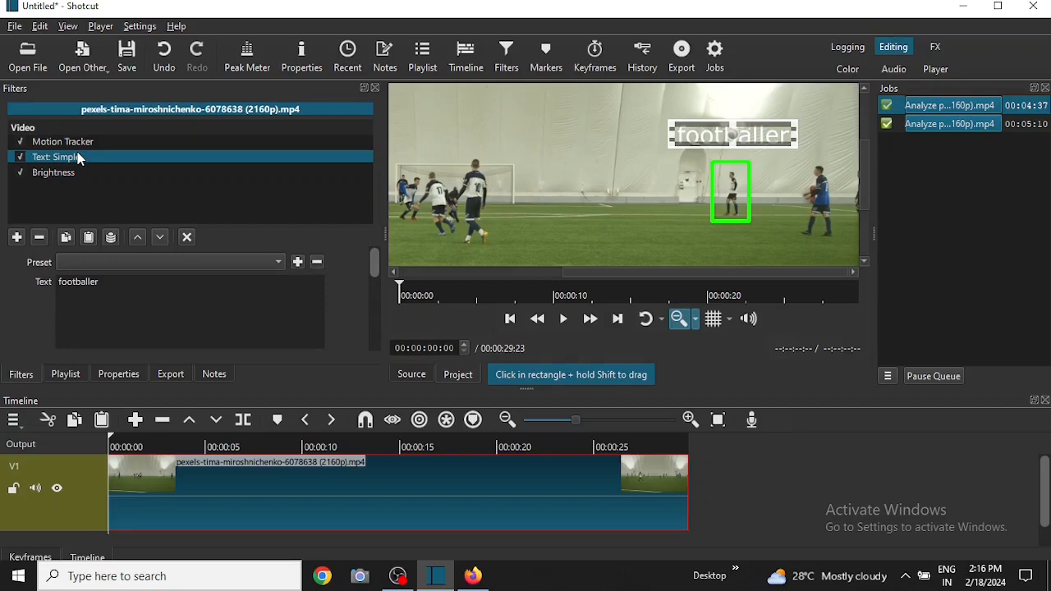
{"action": "left_click", "coordinate": [53, 171]}
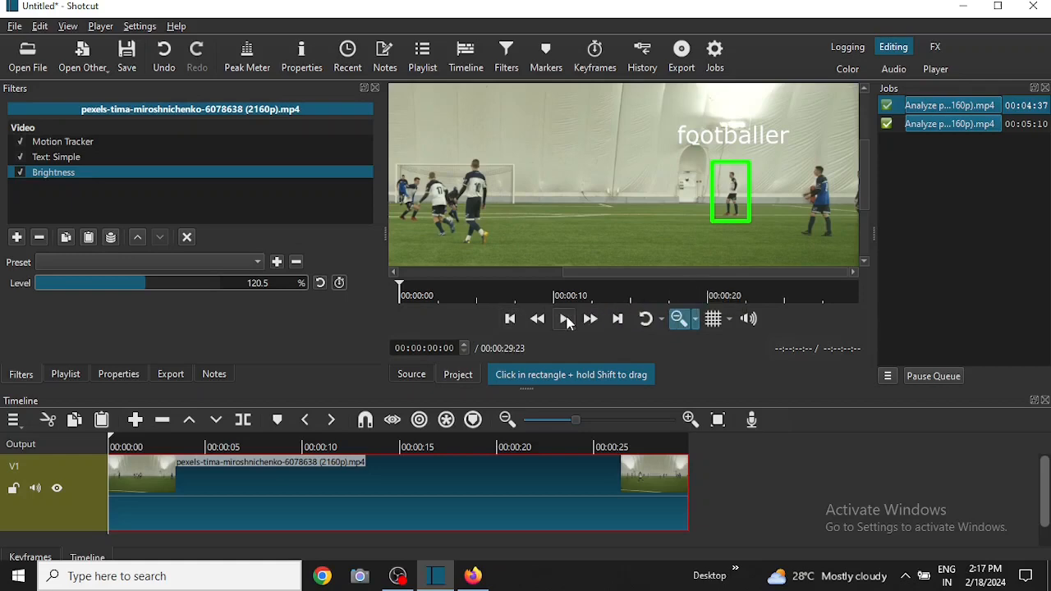
- Play the clip to about 00:00:12, watching the 'footballer' label follow the player
{"action": "left_click", "coordinate": [564, 318]}
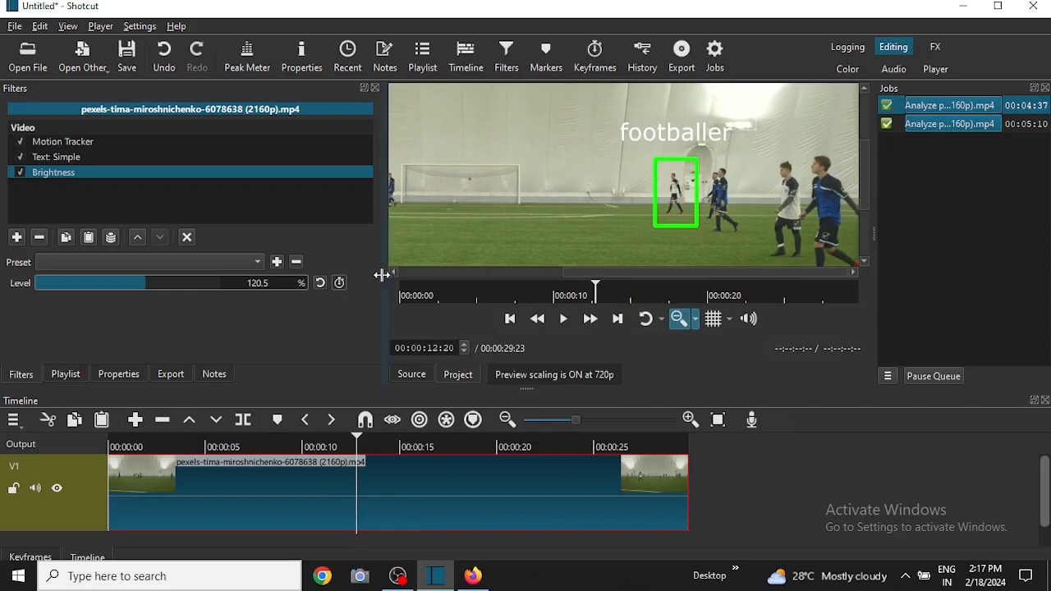
- Turn off Show preview in the Motion Tracker filter, then reselect the Brightness filter
{"action": "left_click", "coordinate": [63, 141]}
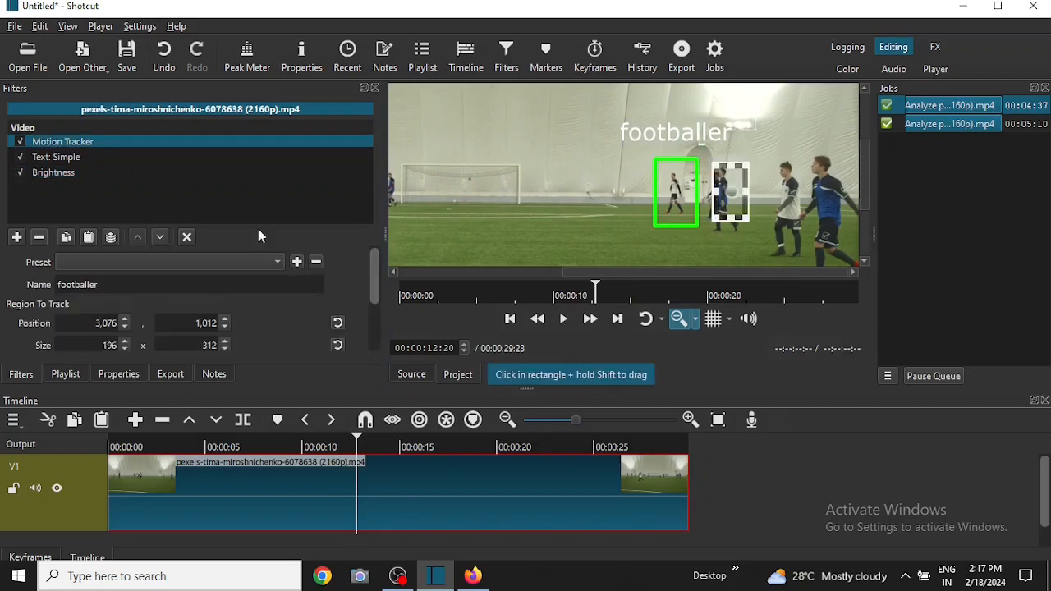
{"action": "scroll", "scroll_direction": "down", "scroll_amount": 3}
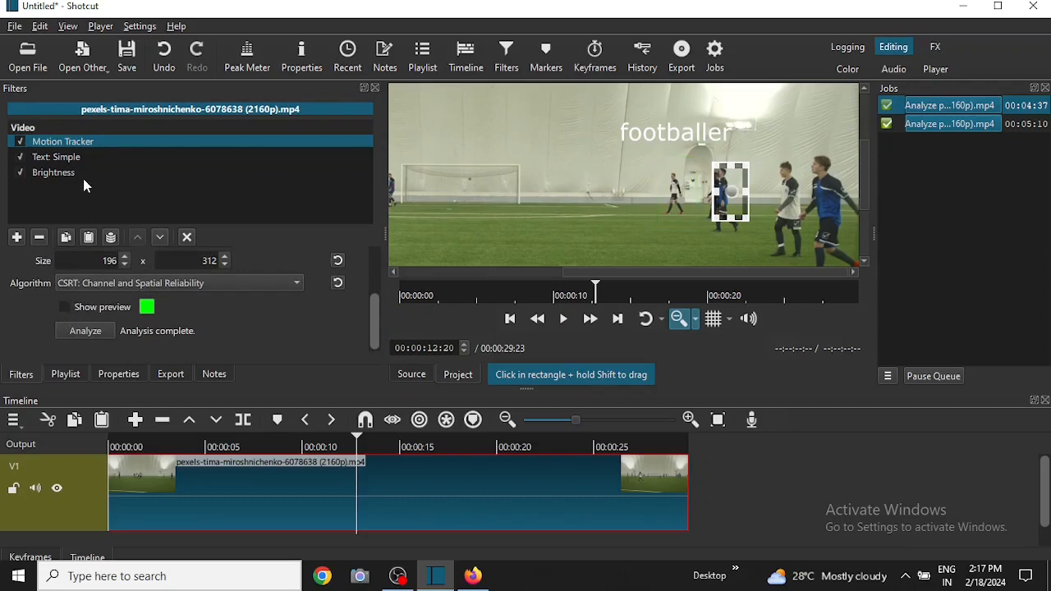
{"action": "left_click", "coordinate": [53, 171]}
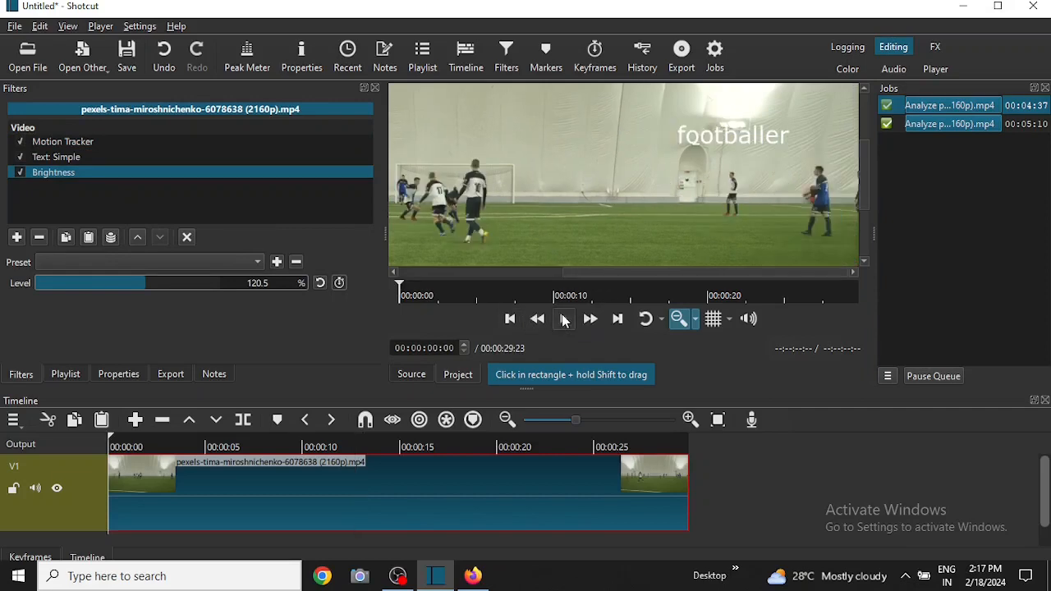
- Play the brightened clip from the beginning to about 2 seconds
{"action": "left_click", "coordinate": [564, 319]}
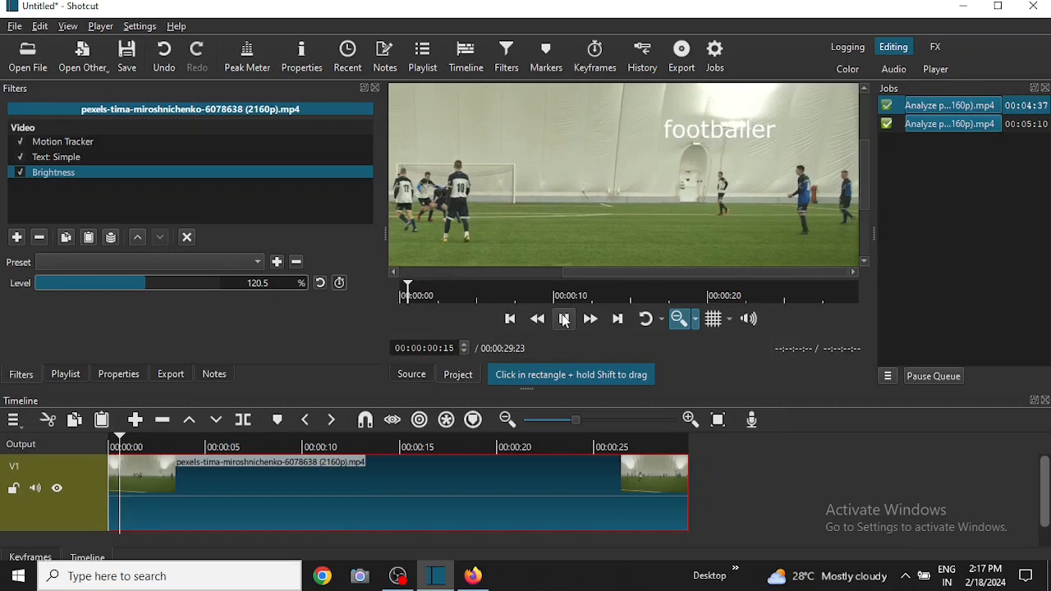
{"action": "left_click", "coordinate": [564, 319]}
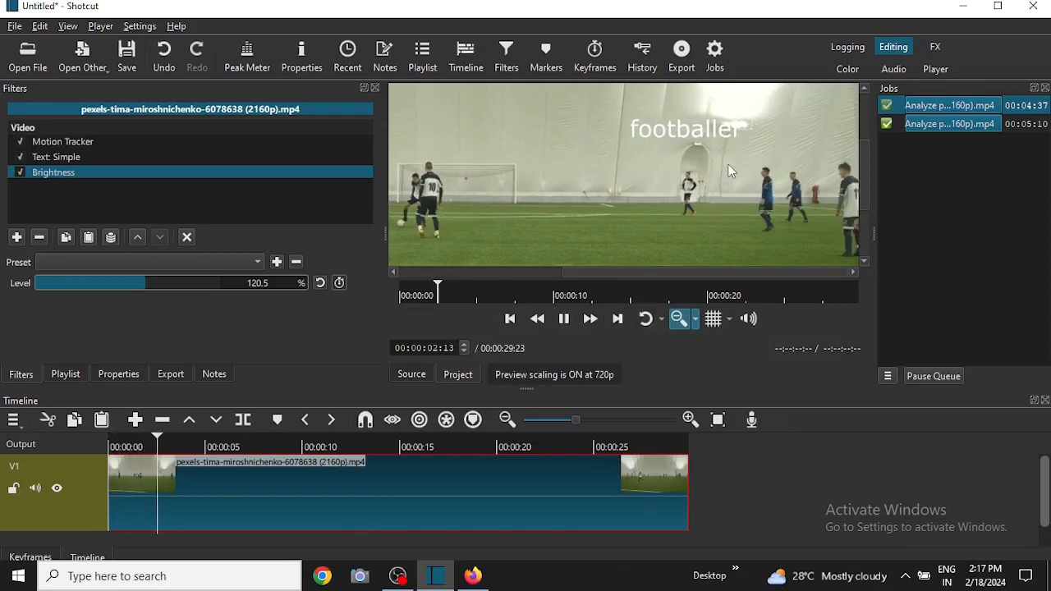